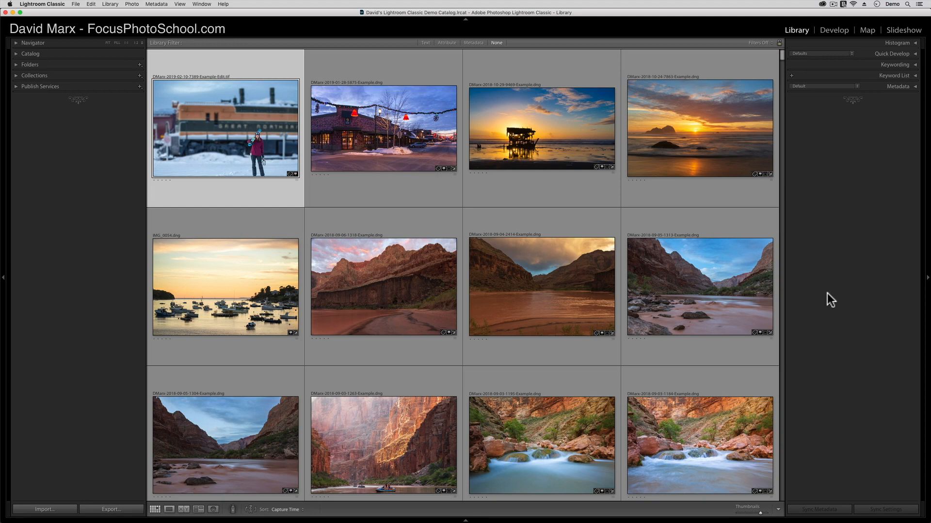
Open the Import dialog listing the six photos from the memory card.
left_click(45, 509)
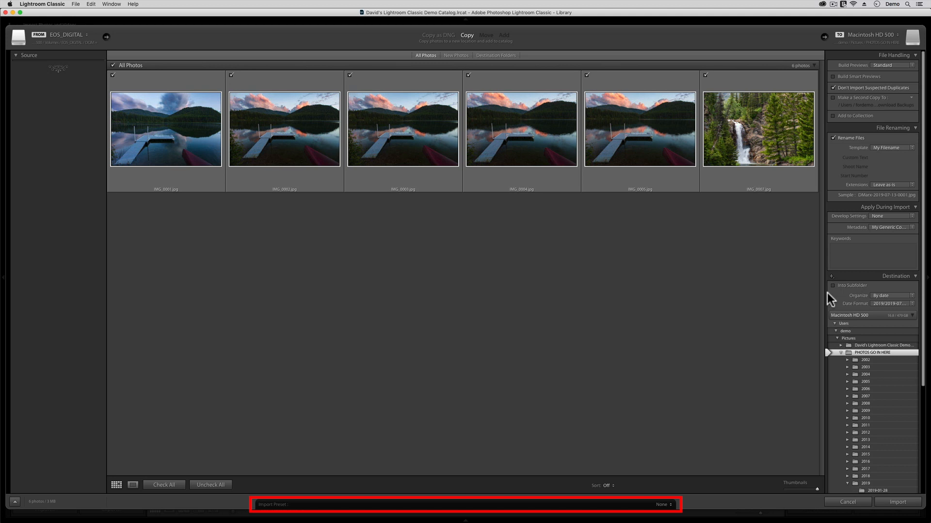
mouse_move(696, 498)
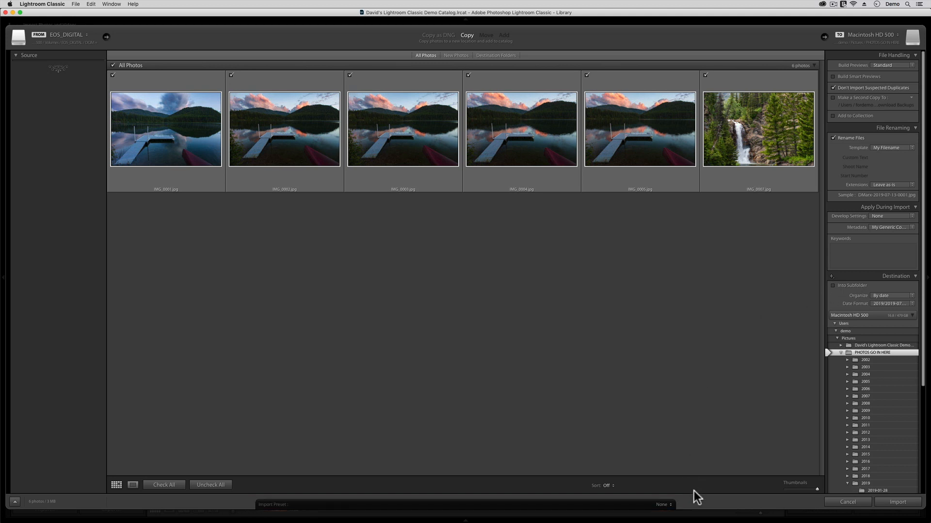
Apply the saved preset that copies memory-card photos into the PHOTOS GO HERE folder.
left_click(663, 504)
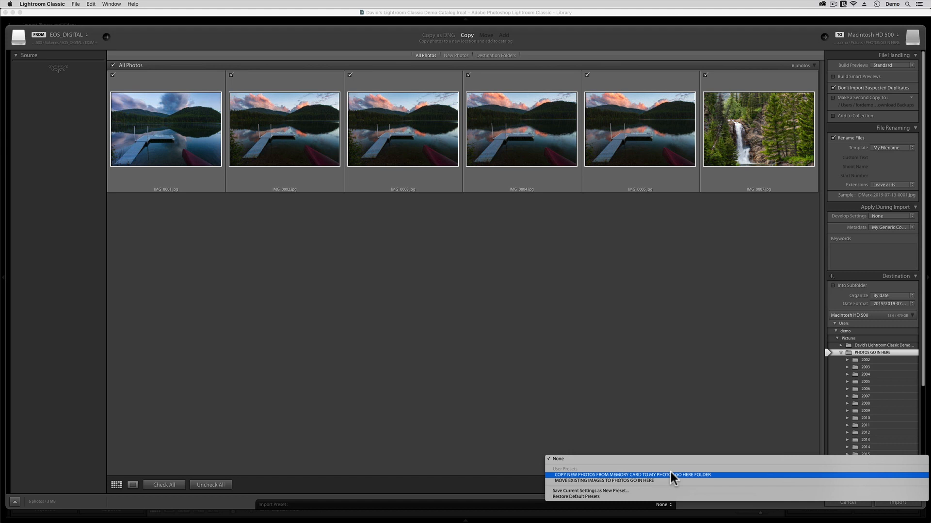
left_click(623, 475)
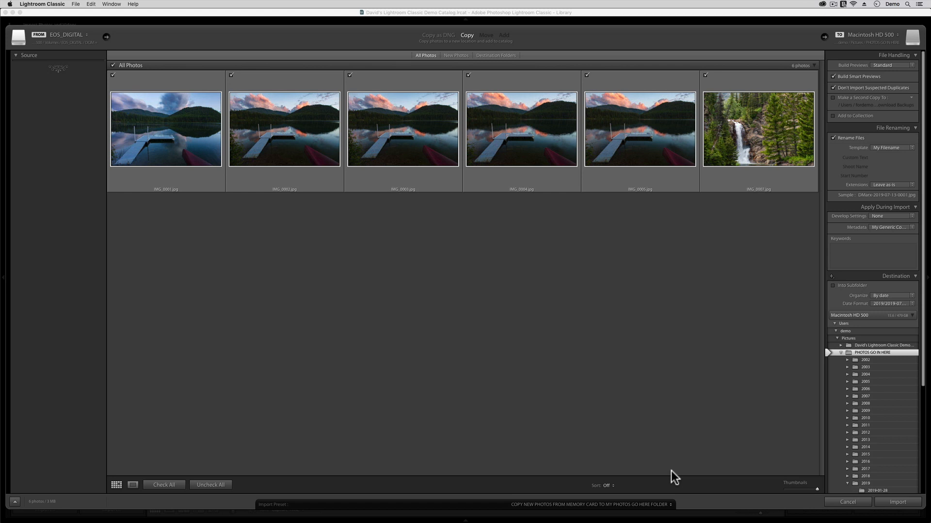
mouse_move(905, 497)
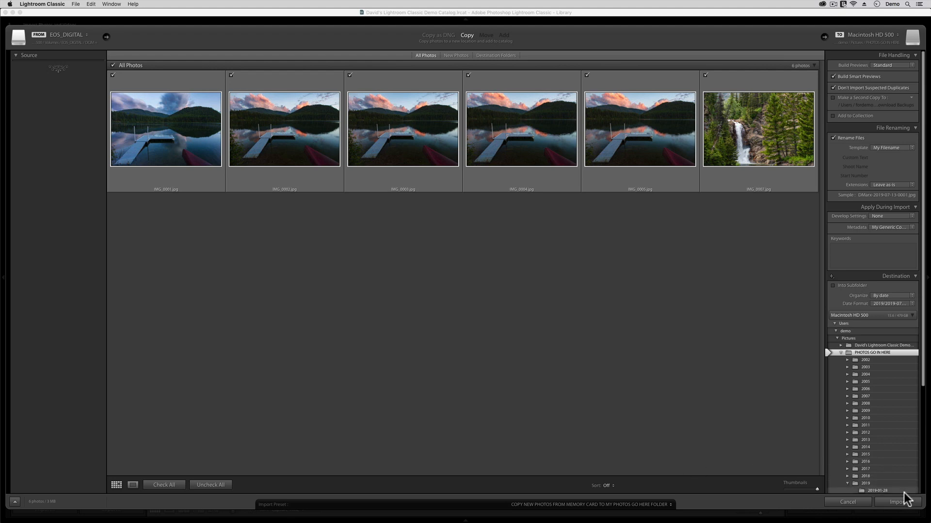
Import the six photos into the catalog, renamed with DMarx date-based filenames.
left_click(899, 502)
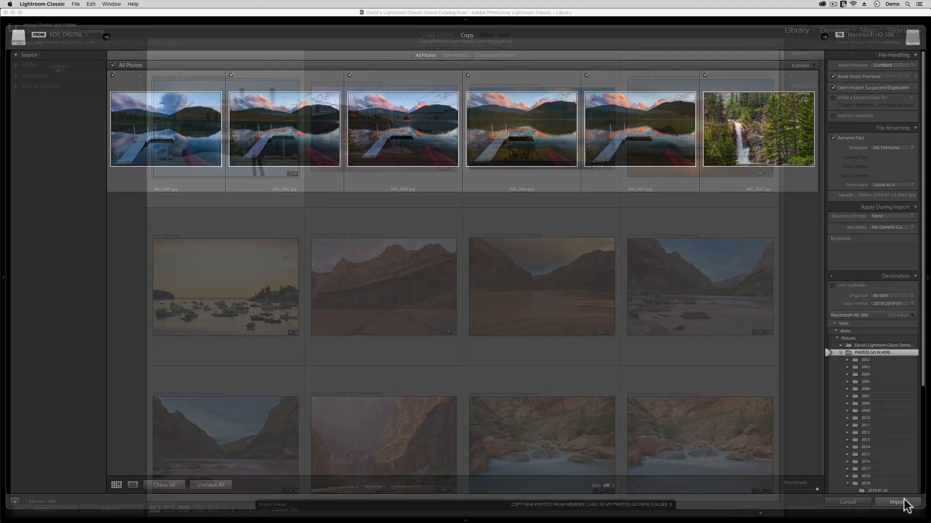
left_click(897, 502)
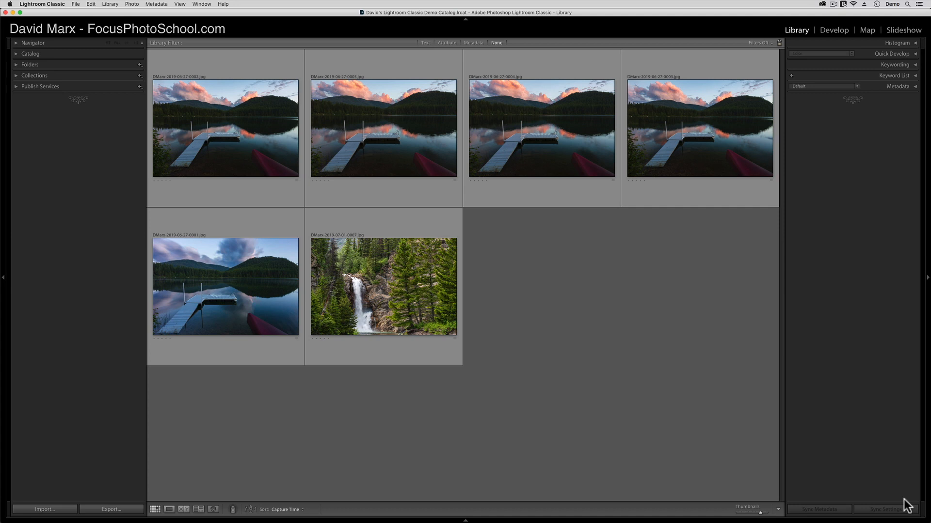
Inspect an imported photo's copyright metadata and open it large in Loupe view.
left_click(383, 286)
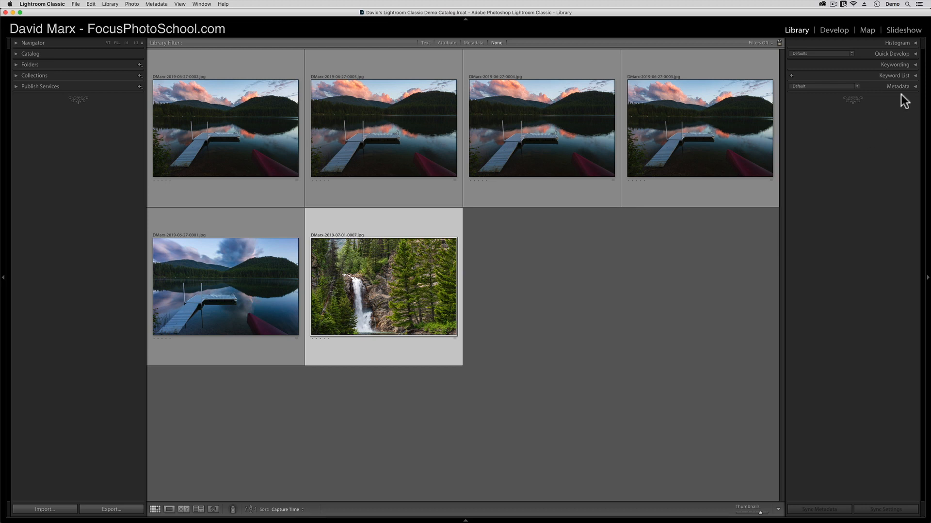
left_click(898, 87)
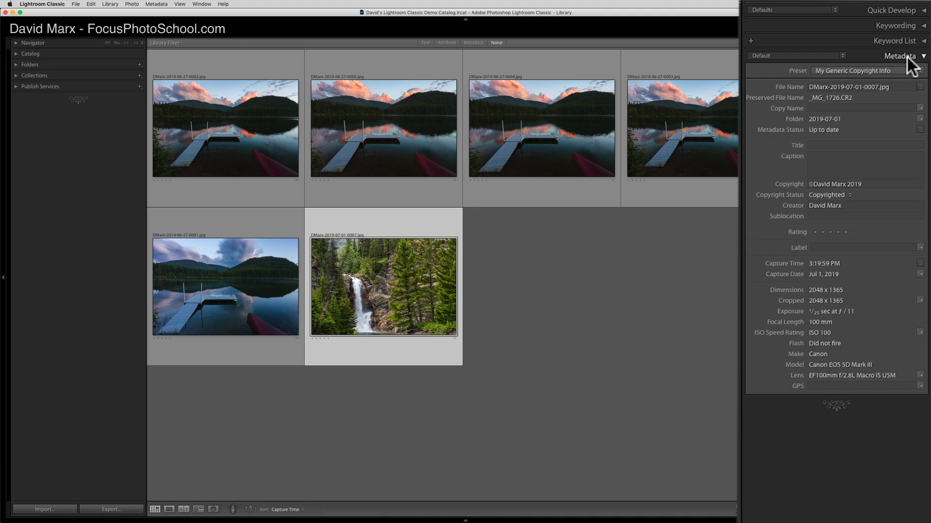
double_click(383, 287)
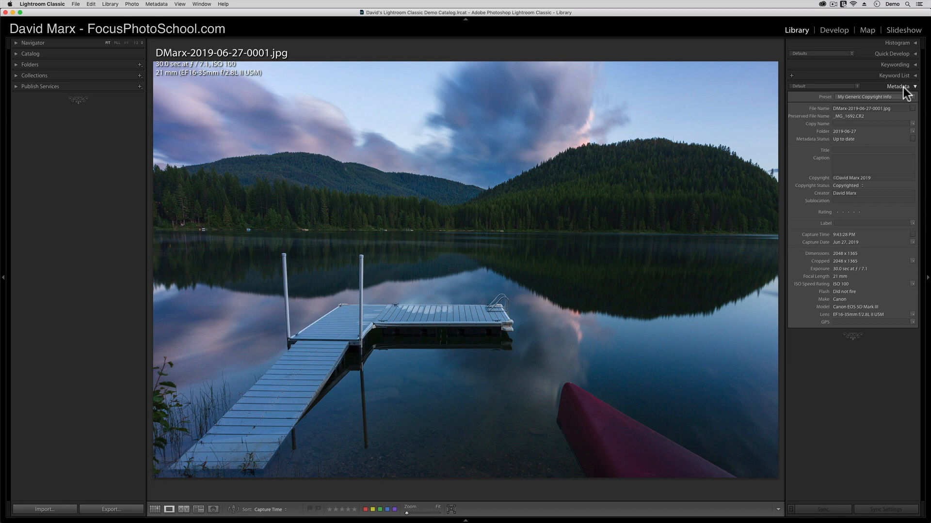
Back in Grid view, filter the Folders panel to show the 2019-06-27 folder.
left_click(155, 510)
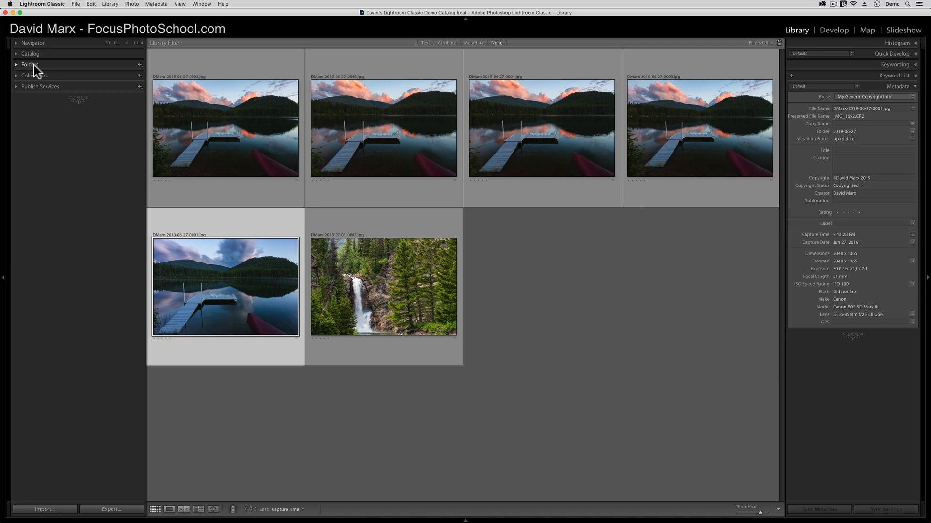
left_click(30, 64)
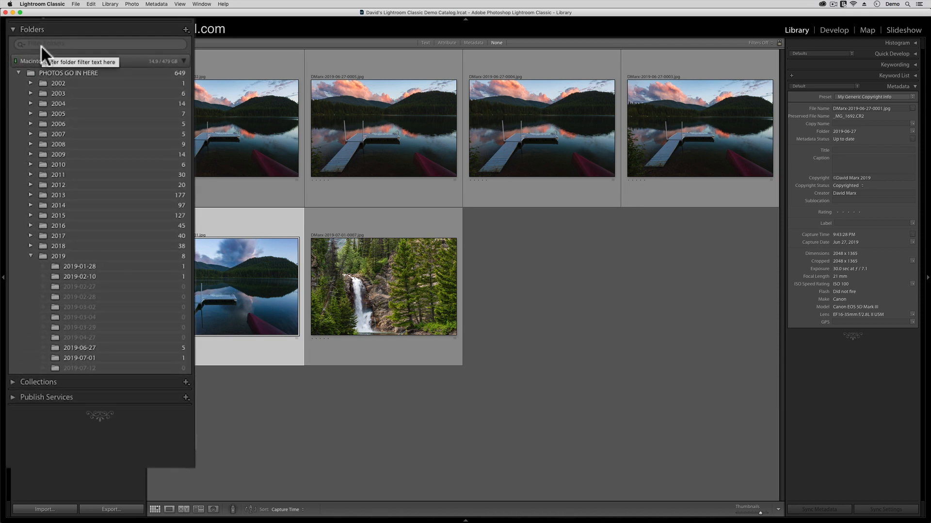
left_click(100, 43)
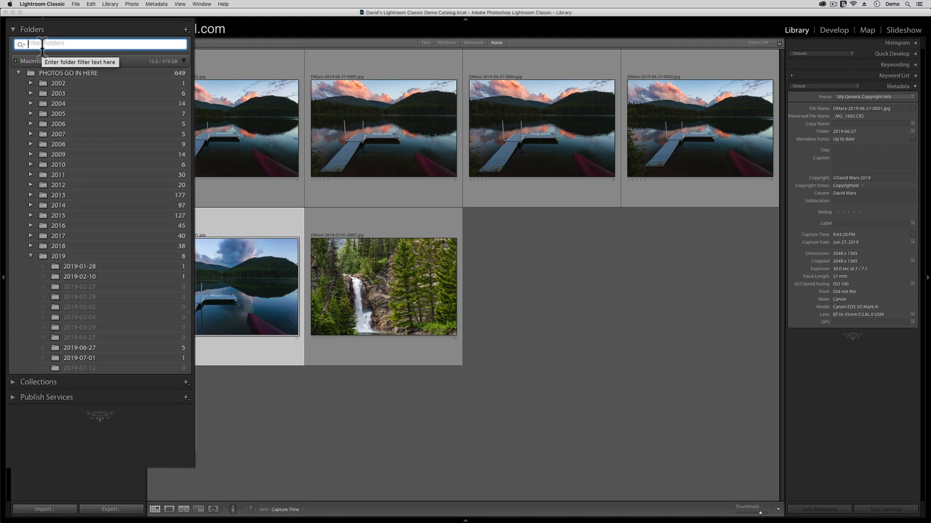
type("2019-06-")
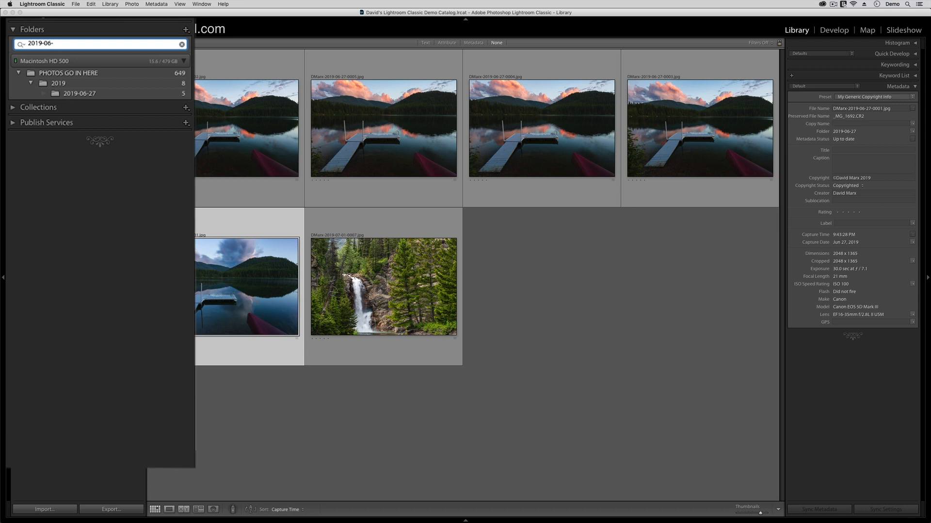
type("27")
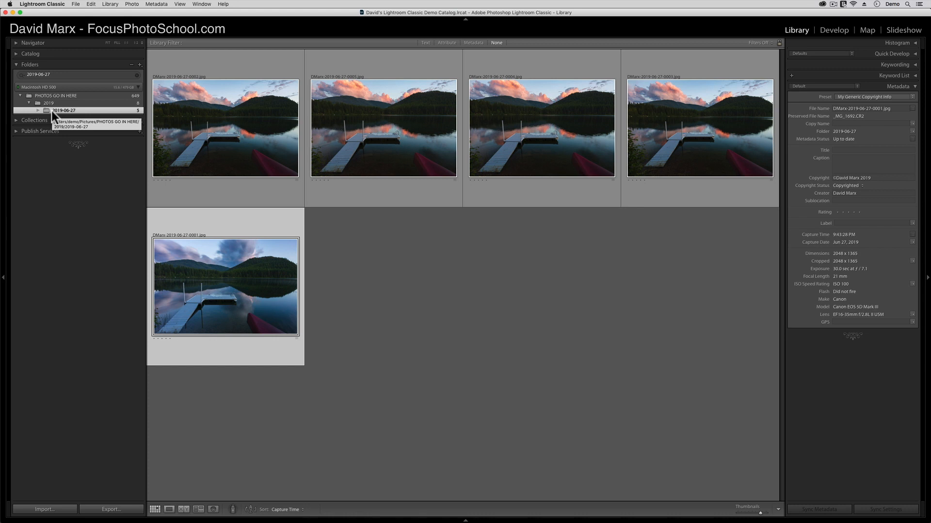
mouse_move(54, 116)
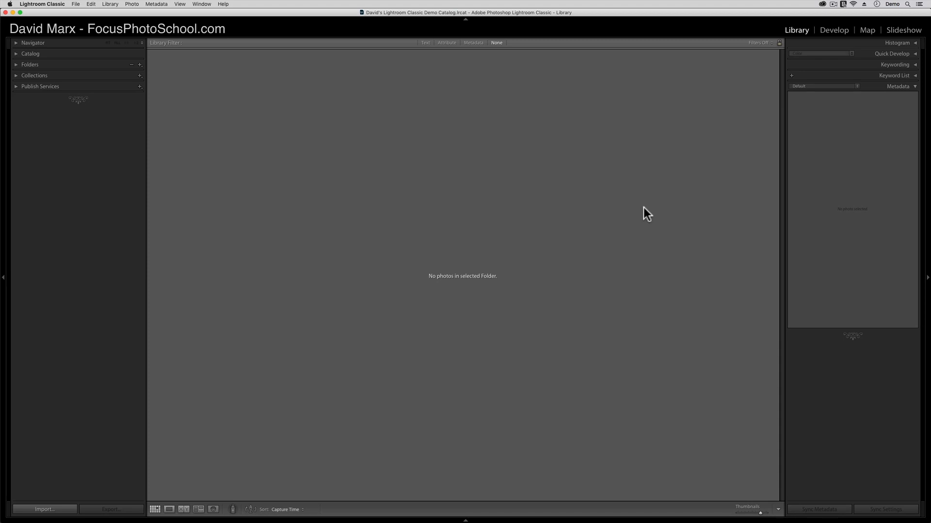
mouse_move(463, 133)
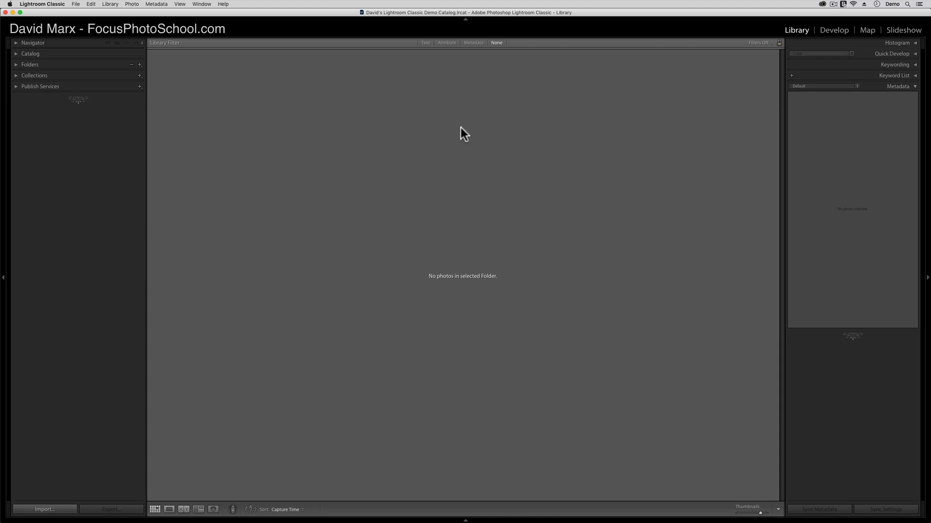
mouse_move(164, 6)
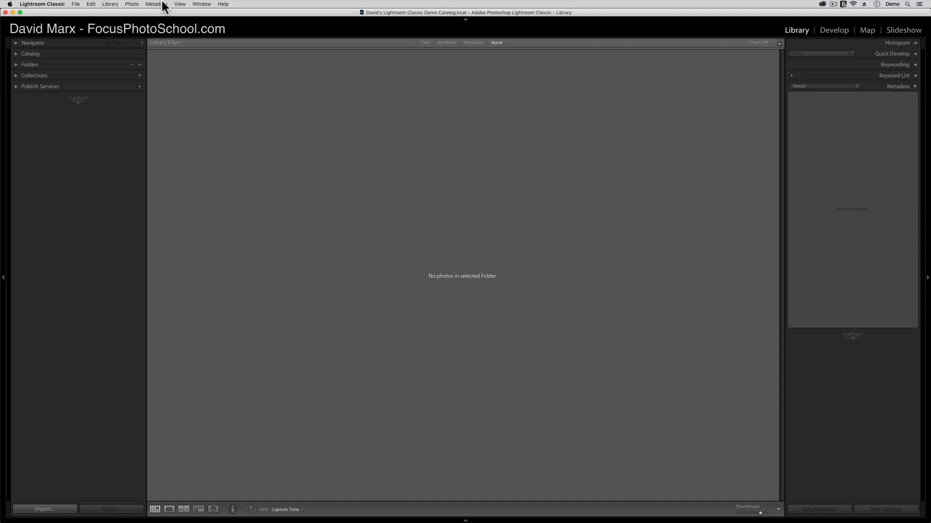
Open the metadata preset editor with IPTC Copyright and IPTC Creator sections expanded.
left_click(152, 3)
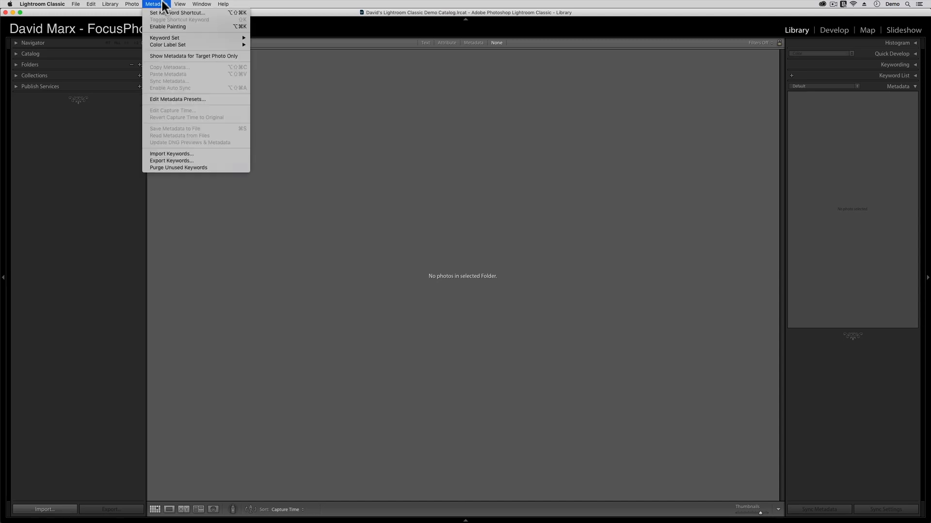
mouse_move(185, 98)
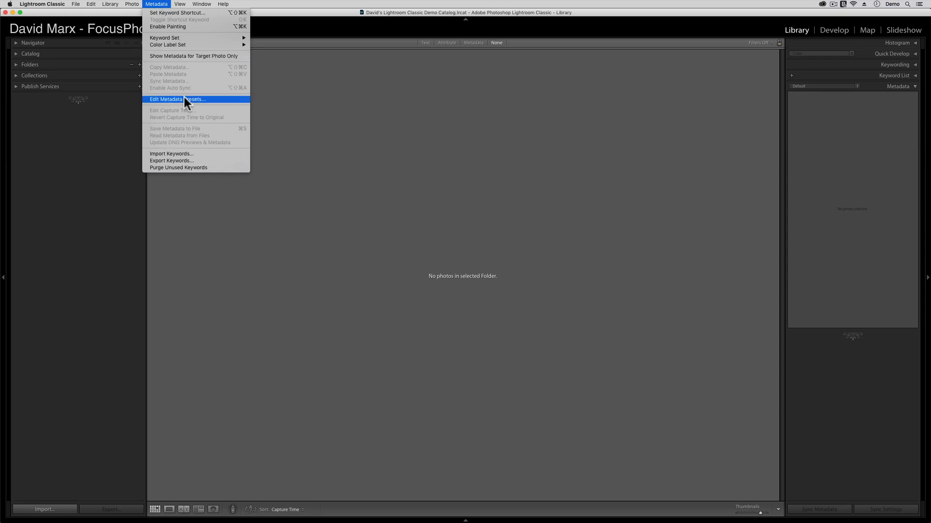
left_click(177, 99)
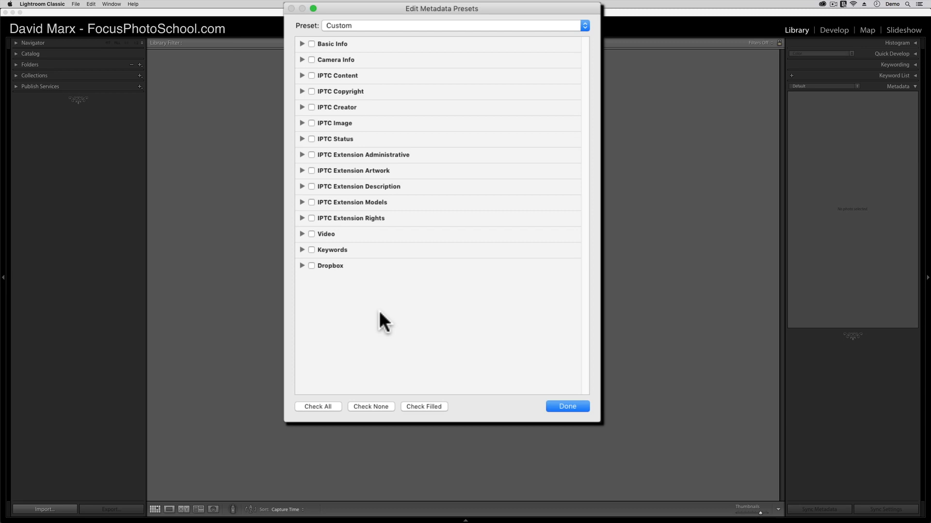
mouse_move(352, 395)
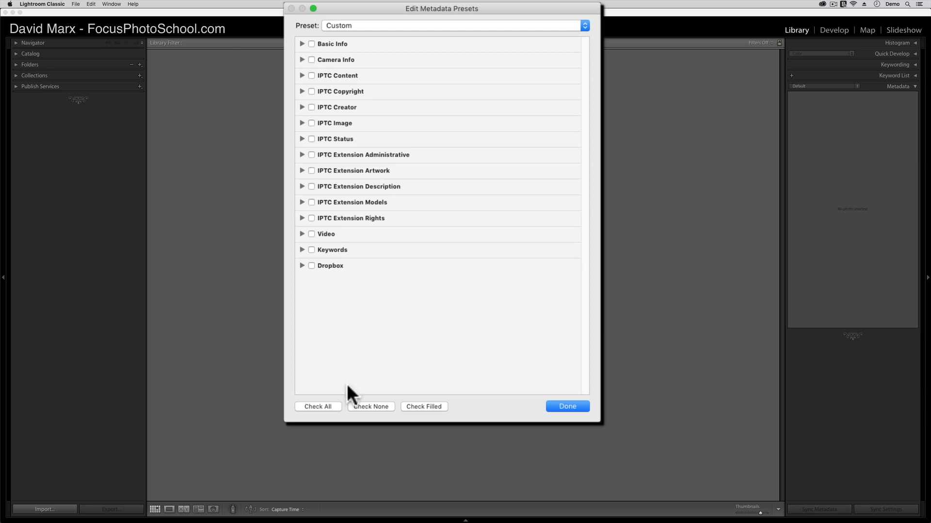
mouse_move(370, 412)
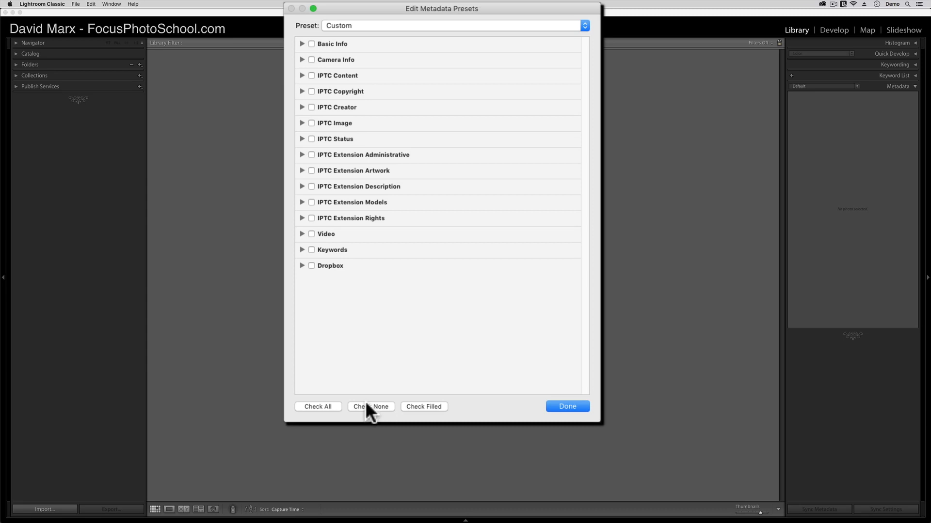
mouse_move(304, 148)
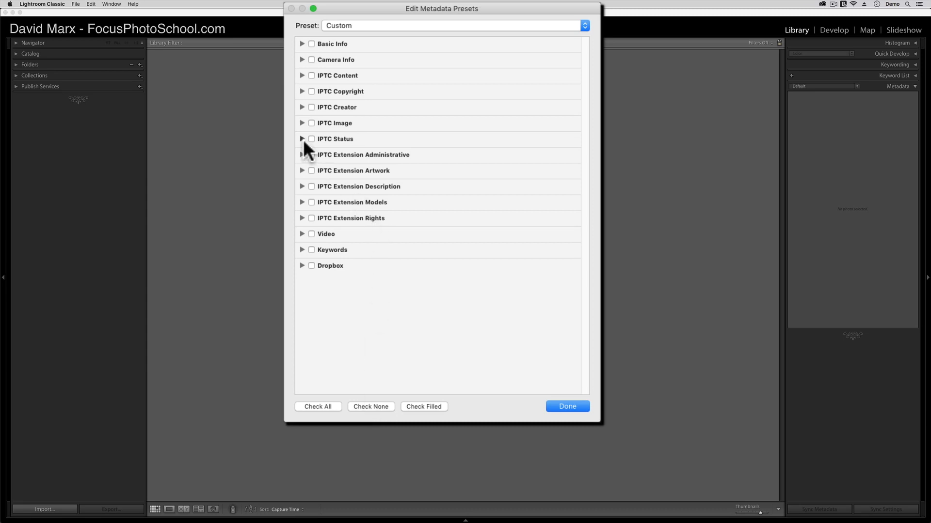
left_click(301, 91)
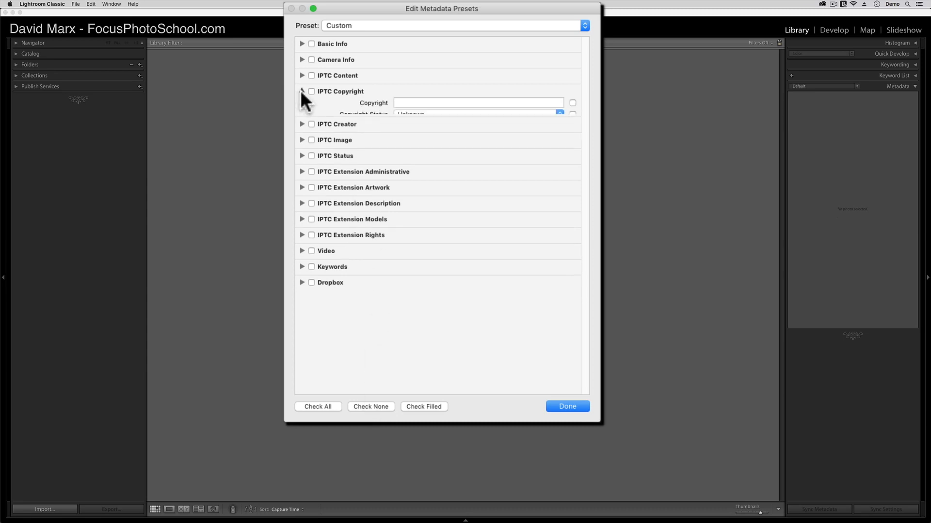
left_click(301, 92)
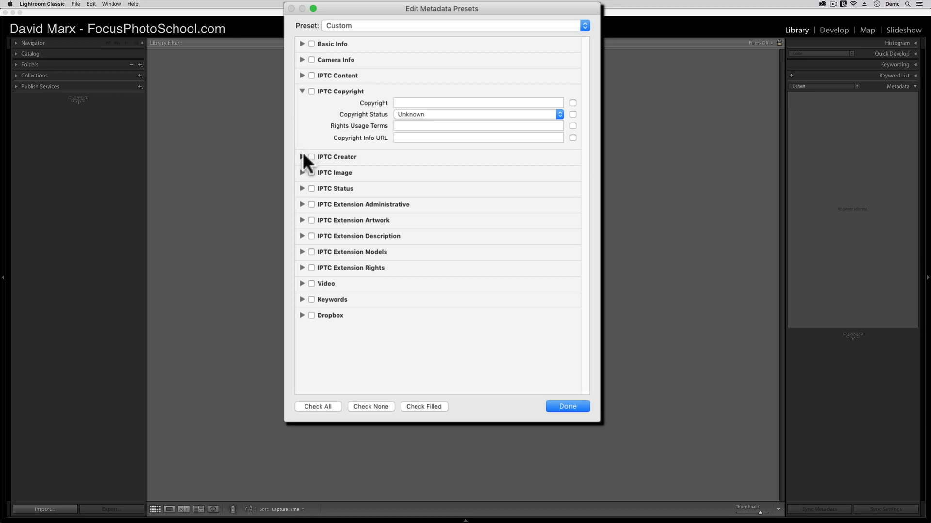
left_click(301, 157)
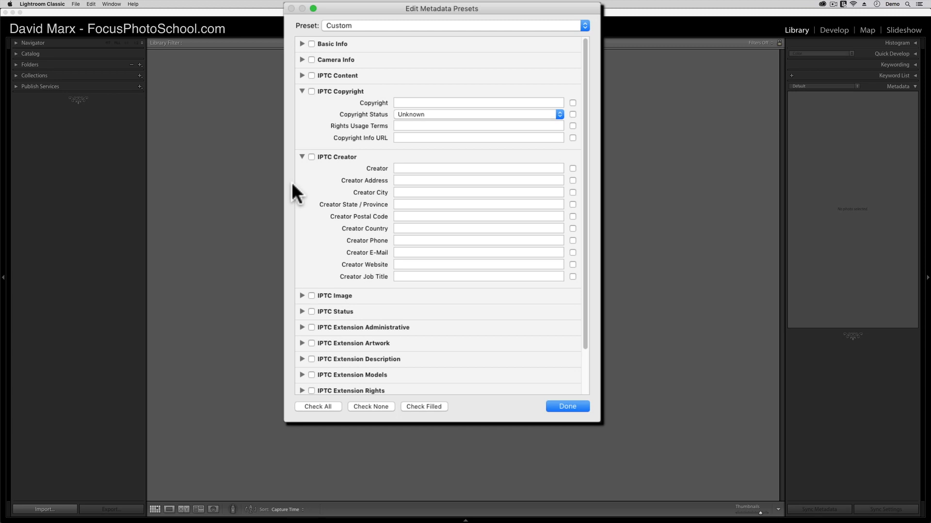
mouse_move(403, 111)
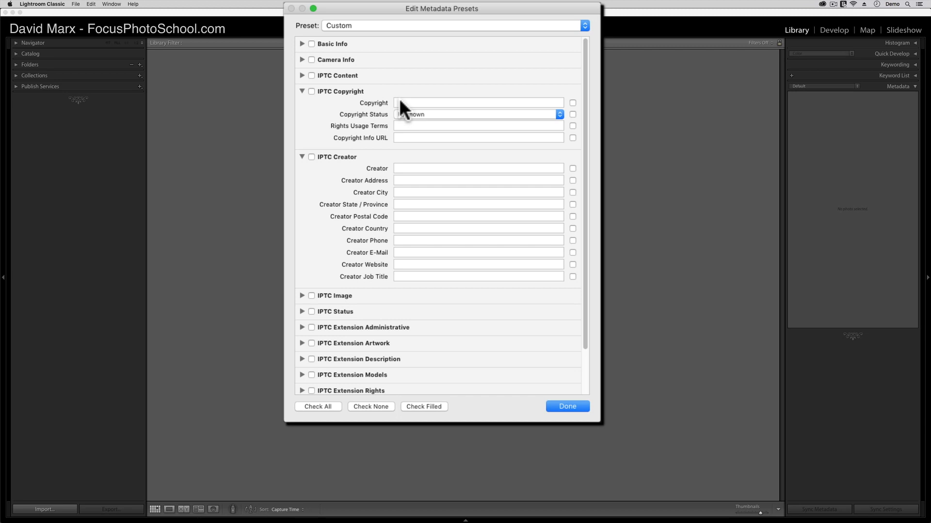
Enter copyright ©David Marx, status Copyrighted, and usage terms 'All rights reserved'.
type("©David Marx 2019")
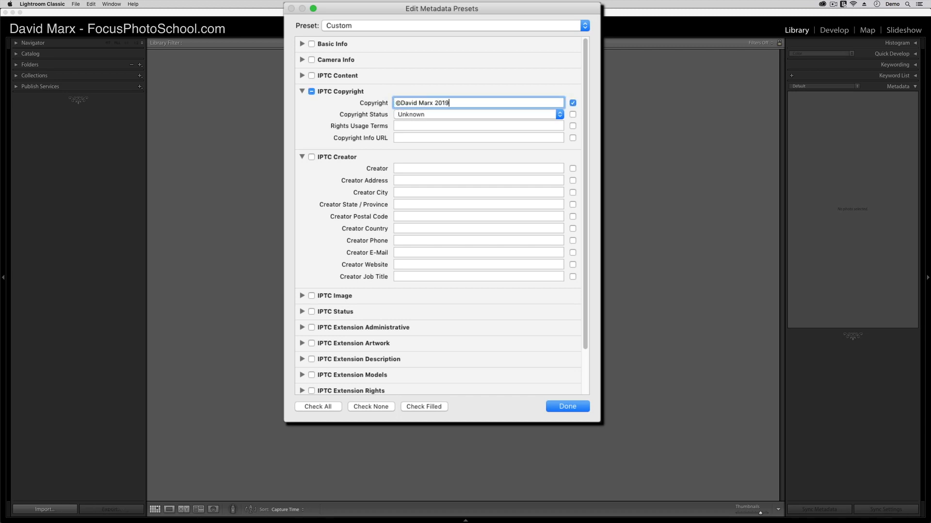
mouse_move(406, 127)
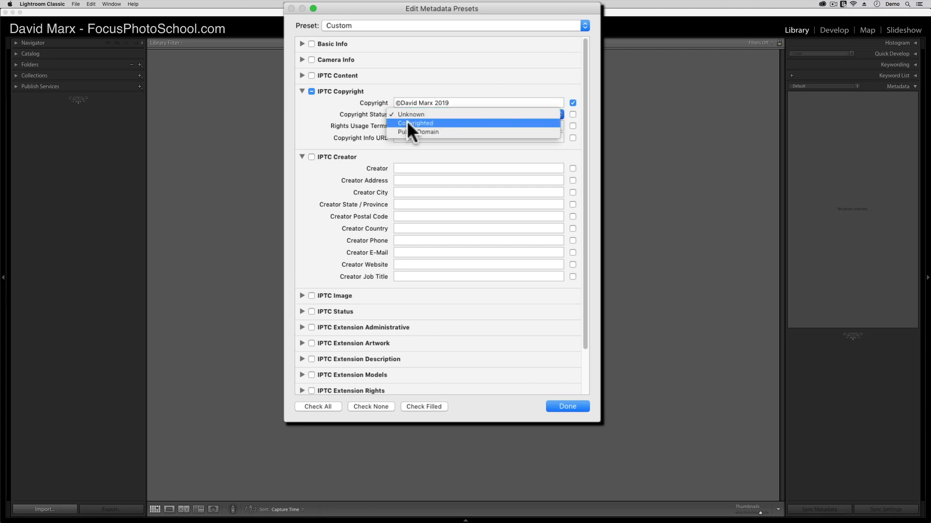
left_click(414, 123)
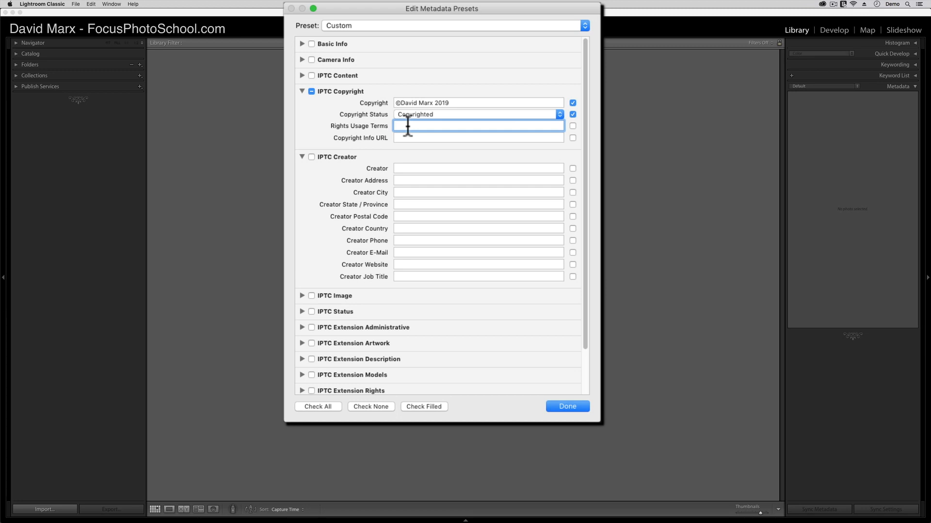
type("All rights reserved.")
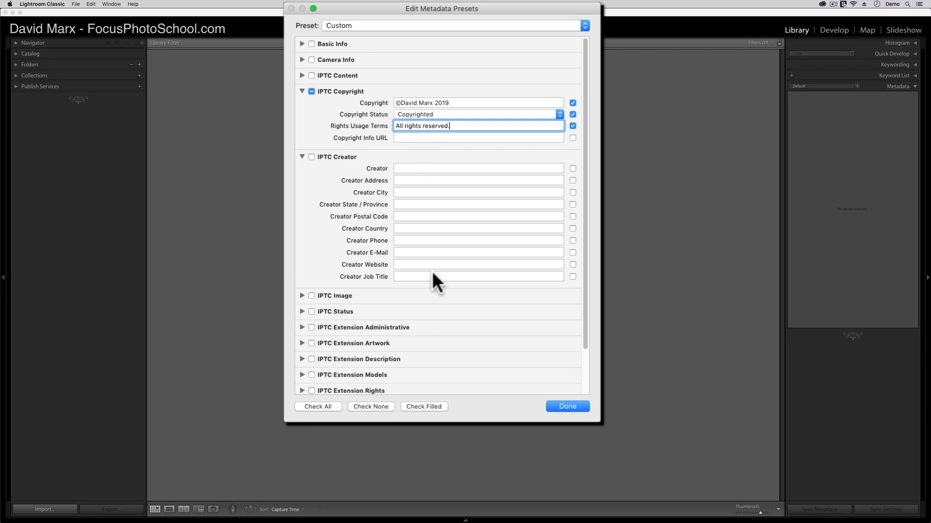
Fill in the creator website and e-mail address.
left_click(477, 265)
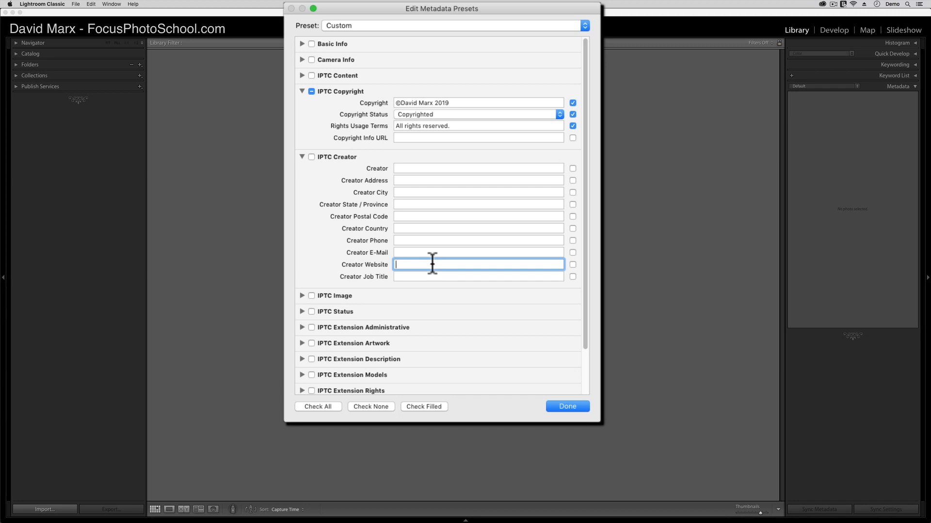
type("https://www.focusphotoschool.com")
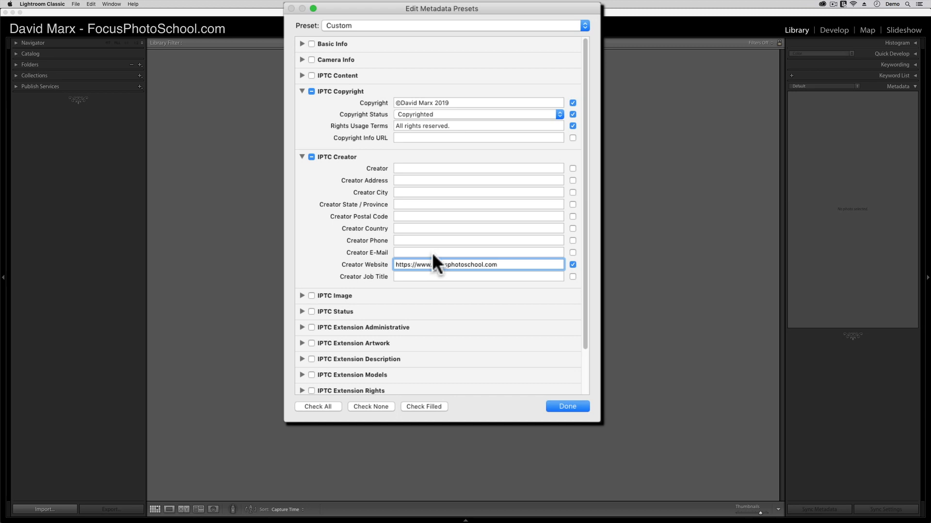
left_click(478, 252)
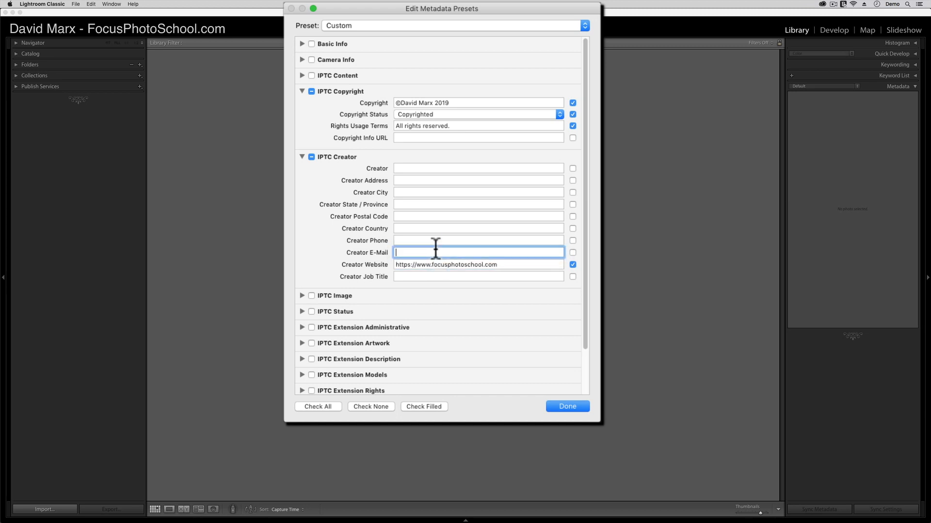
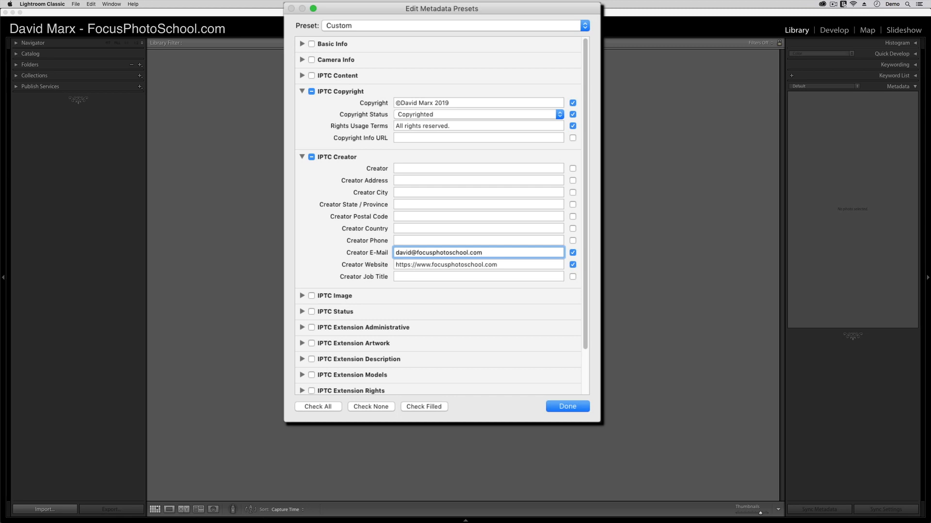
left_click(478, 252)
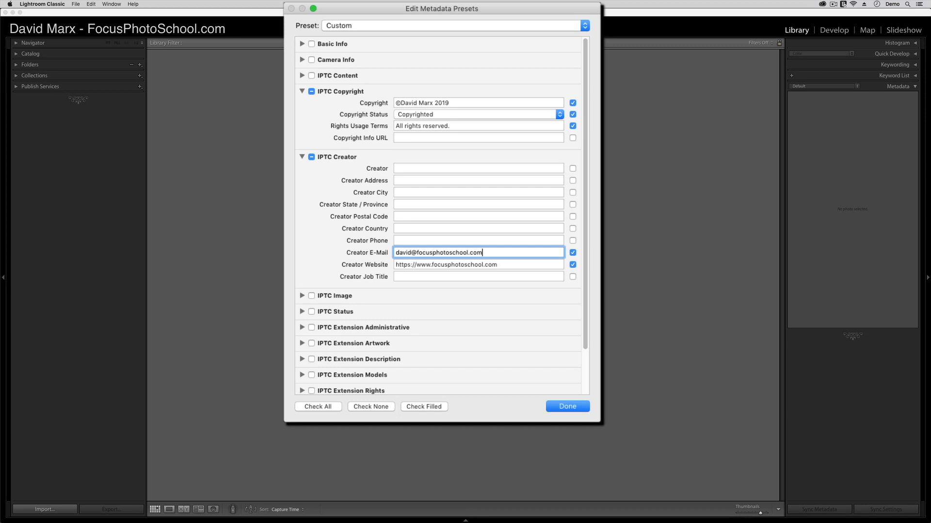
mouse_move(563, 409)
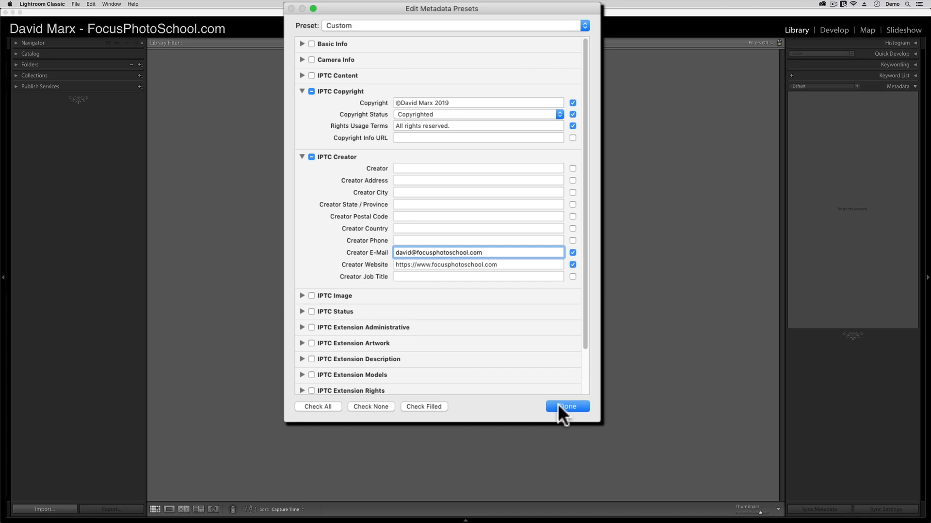
Save the edited metadata settings as a new preset named 'My Copyright Info'.
left_click(566, 407)
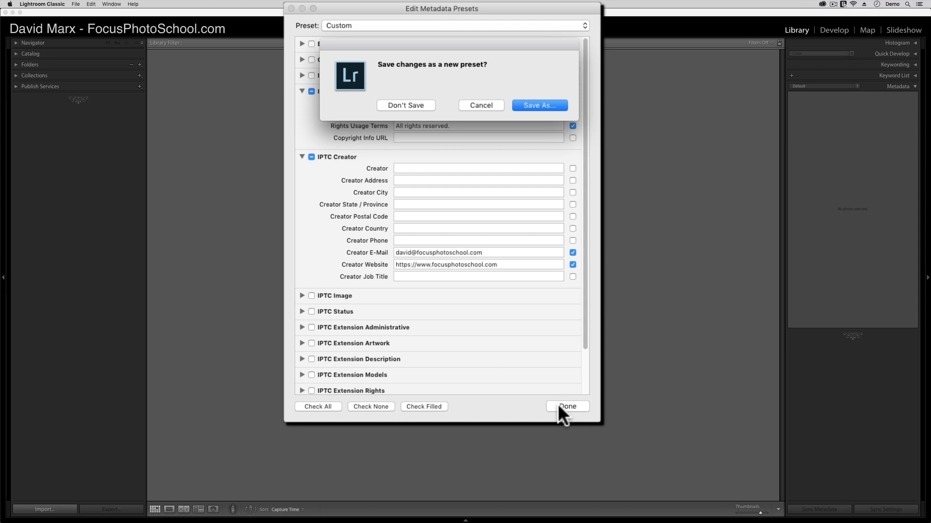
mouse_move(552, 117)
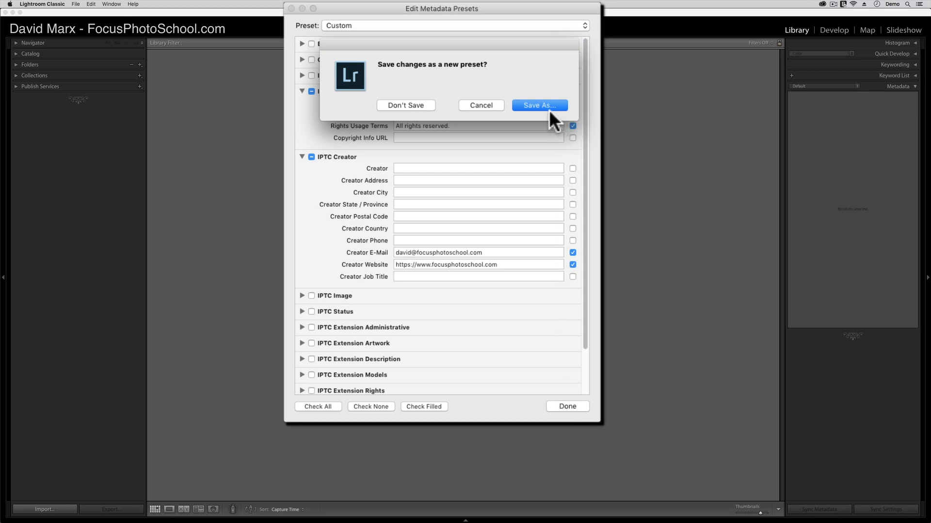
left_click(539, 105)
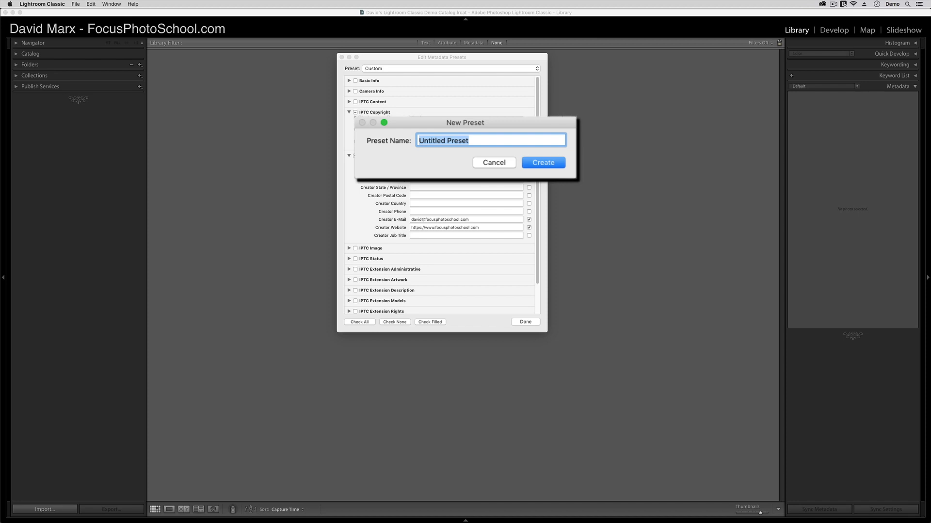
type("My")
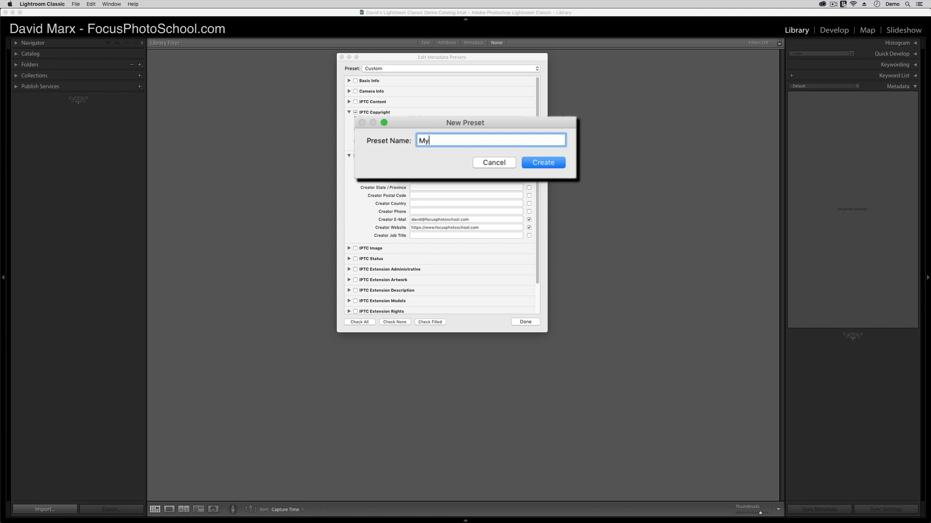
type("Copyright")
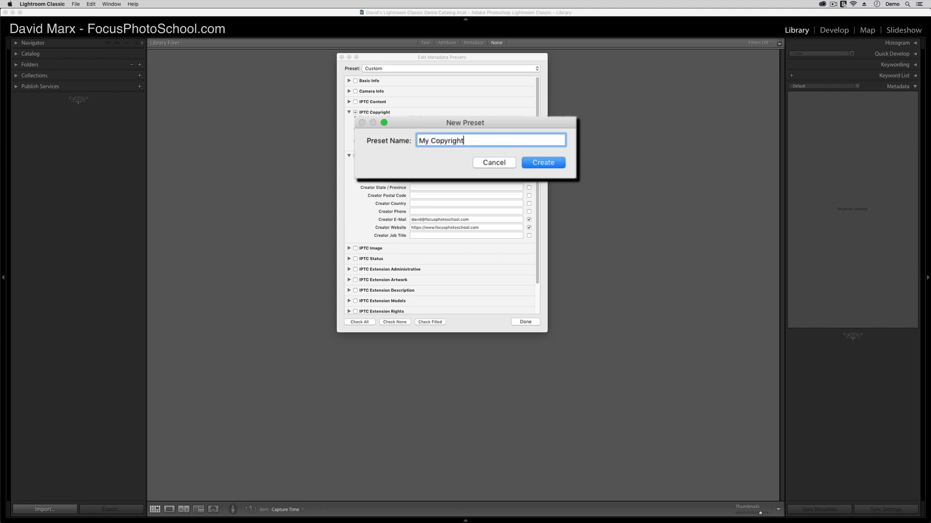
type("Info")
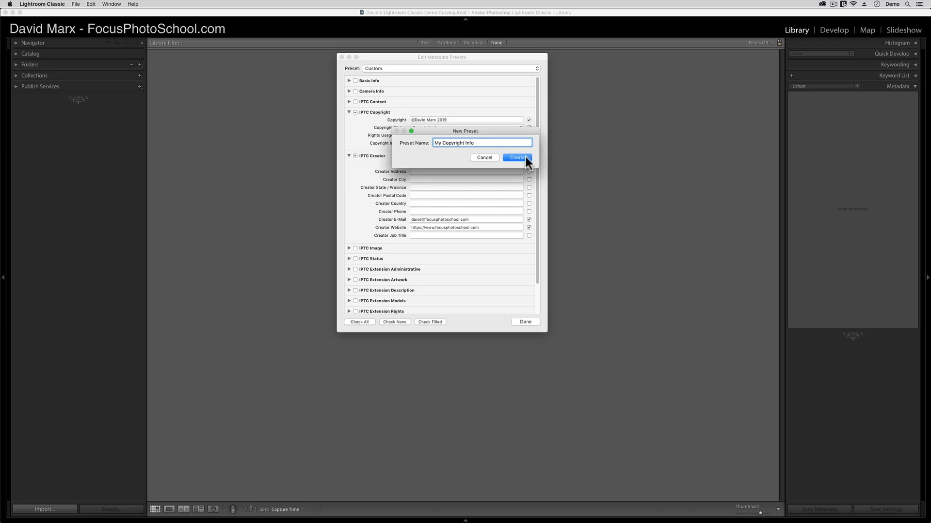
Create the My Copyright Info preset and reopen the Import dialog for EOS_DIGITAL.
left_click(516, 158)
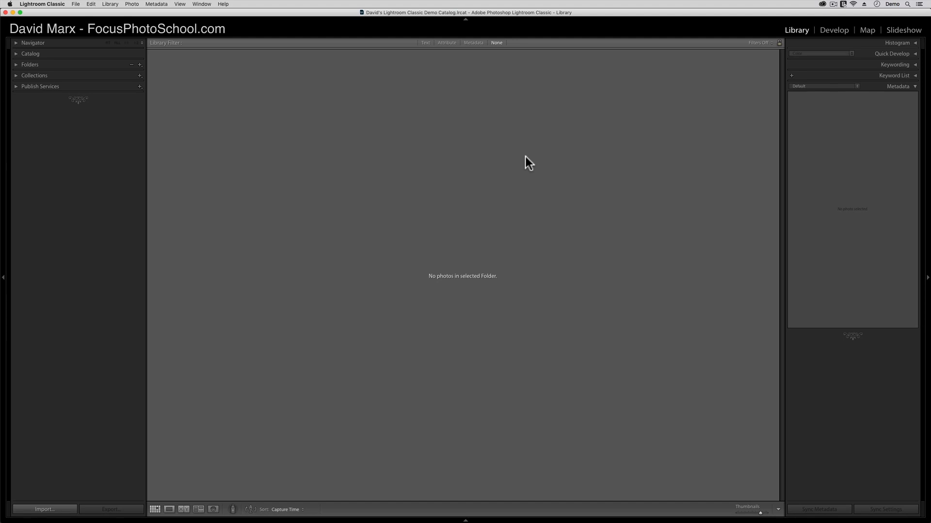
left_click(44, 509)
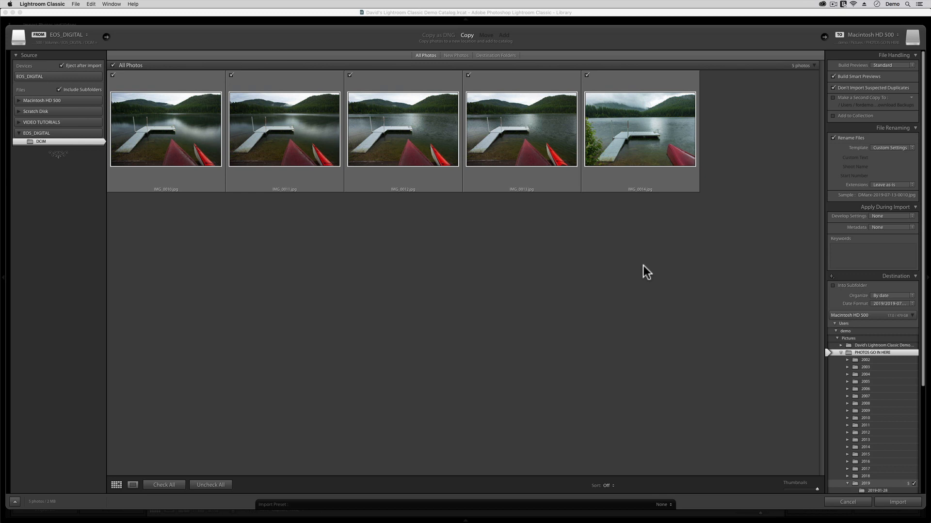
mouse_move(78, 21)
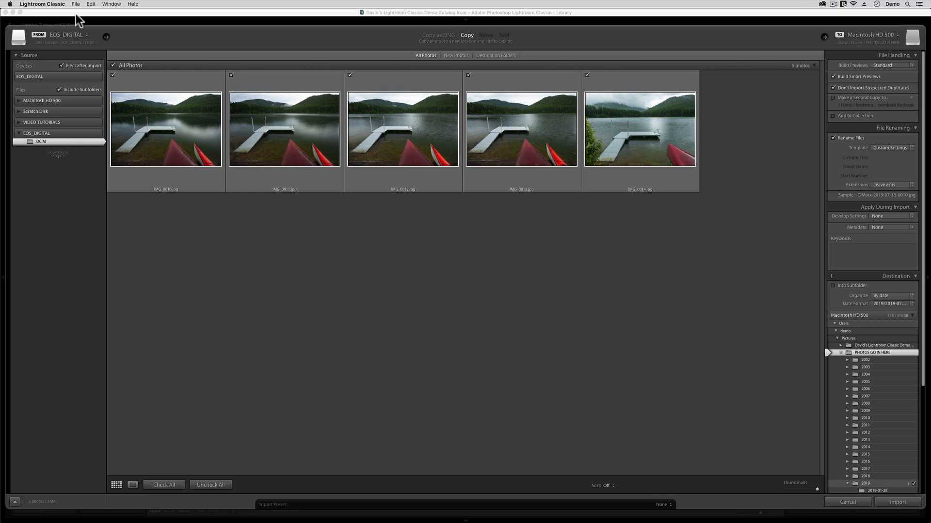
left_click(40, 3)
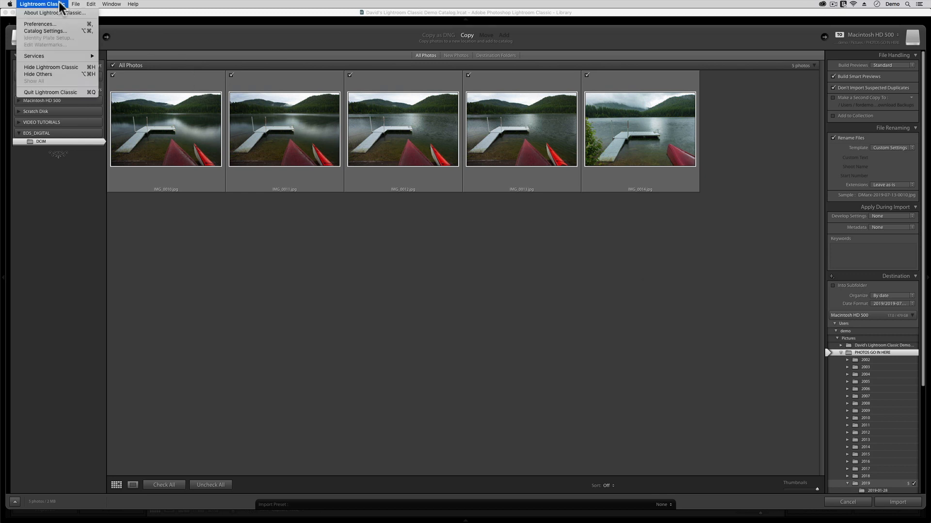
left_click(76, 3)
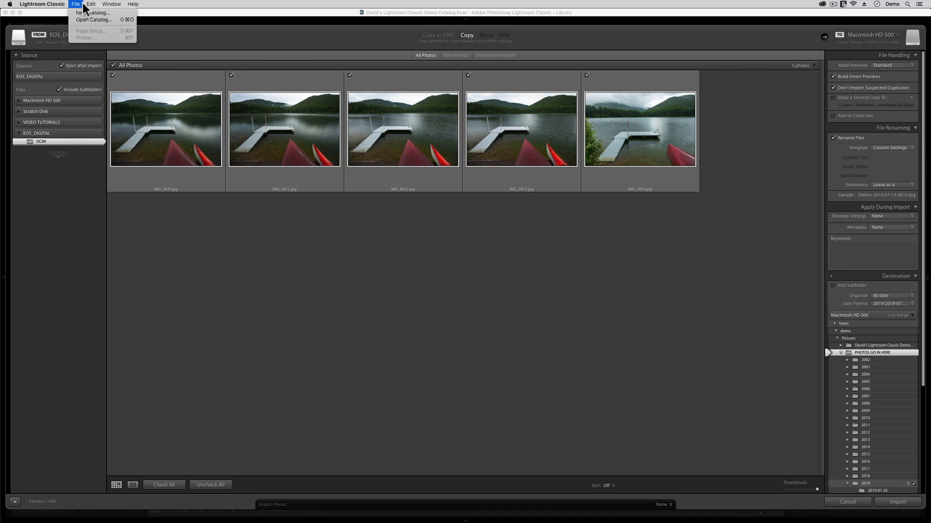
left_click(43, 4)
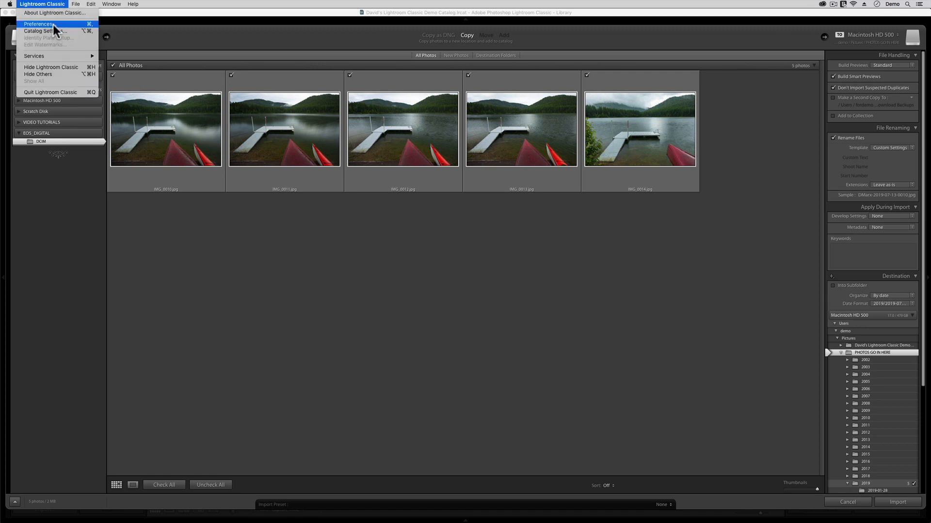
left_click(38, 23)
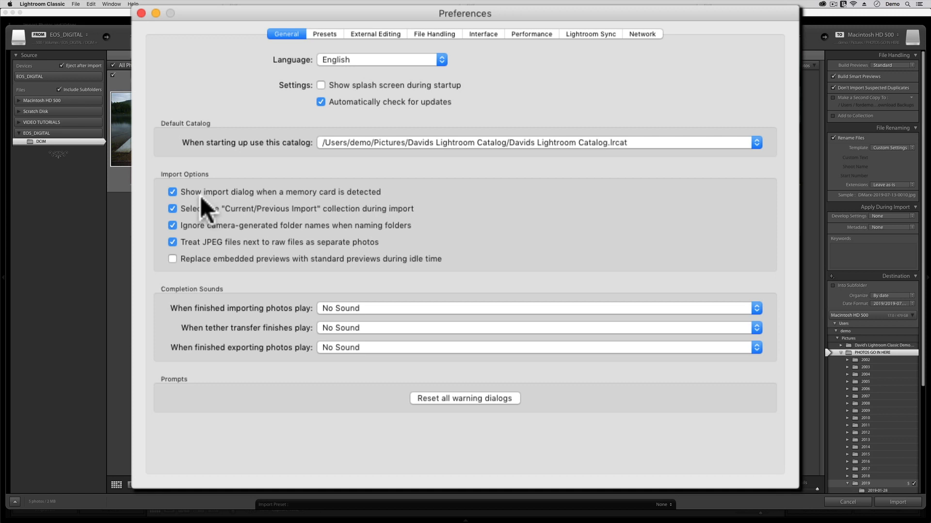
mouse_move(243, 211)
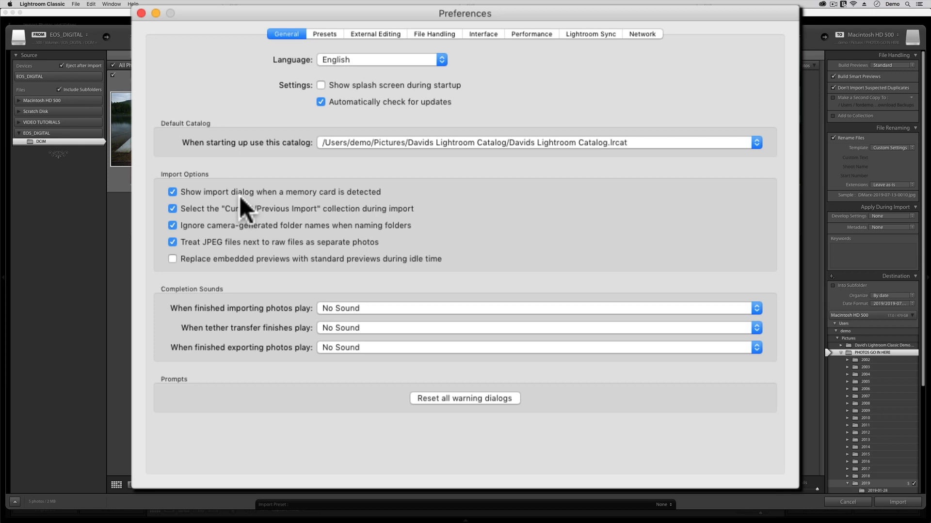
mouse_move(174, 59)
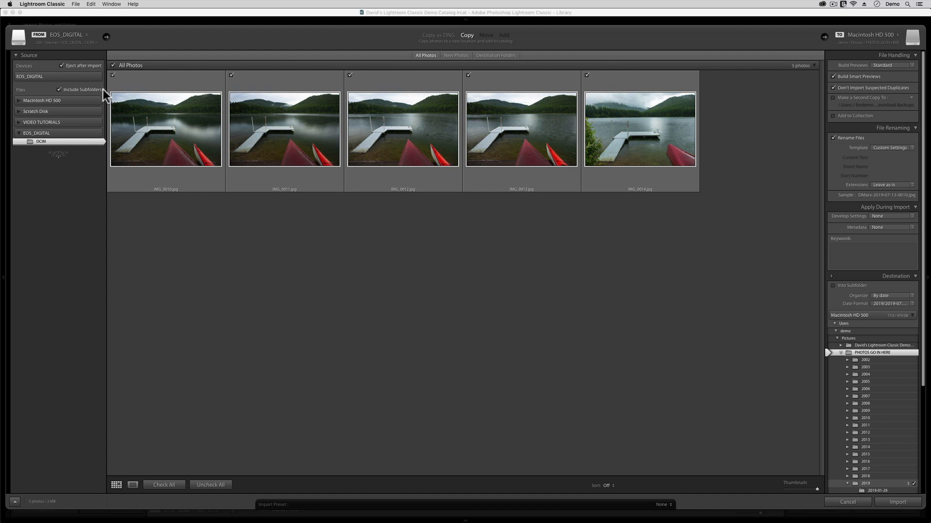
mouse_move(193, 218)
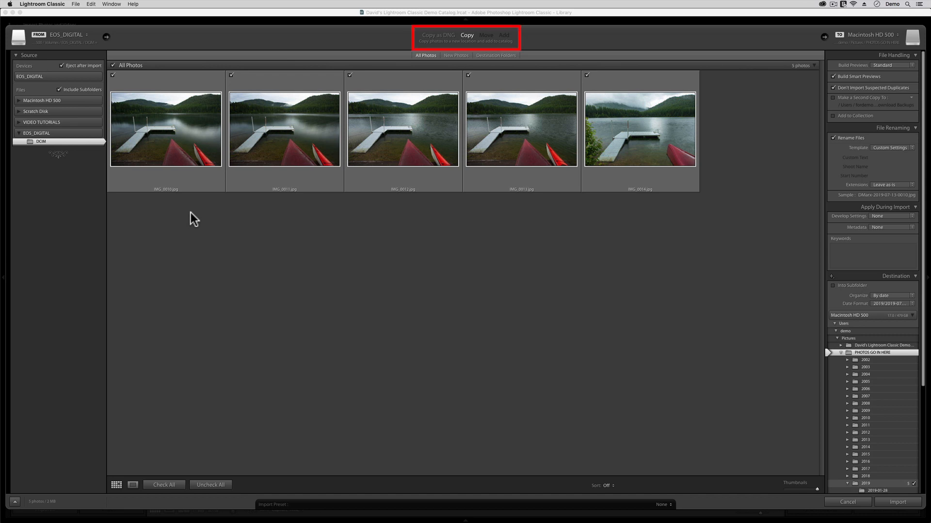
mouse_move(432, 37)
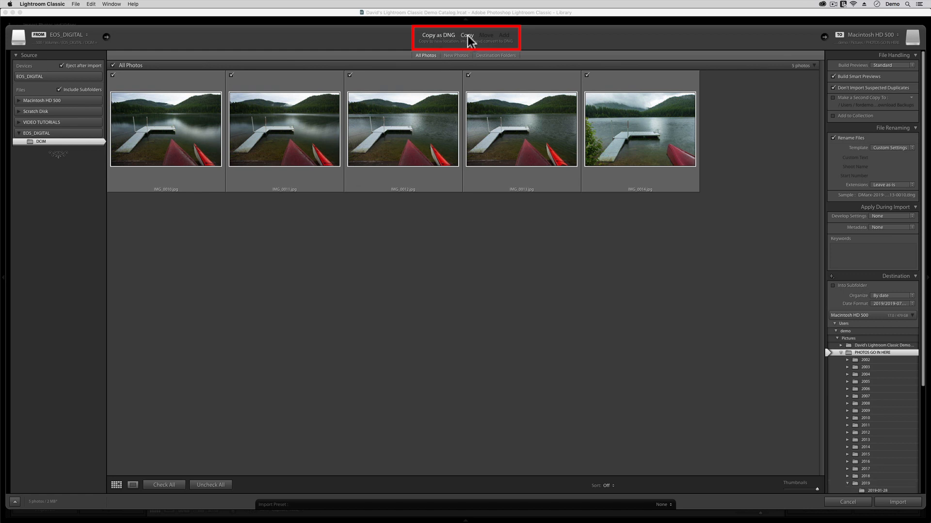
Keep Copy selected instead of Copy as DNG for the five photos.
left_click(466, 35)
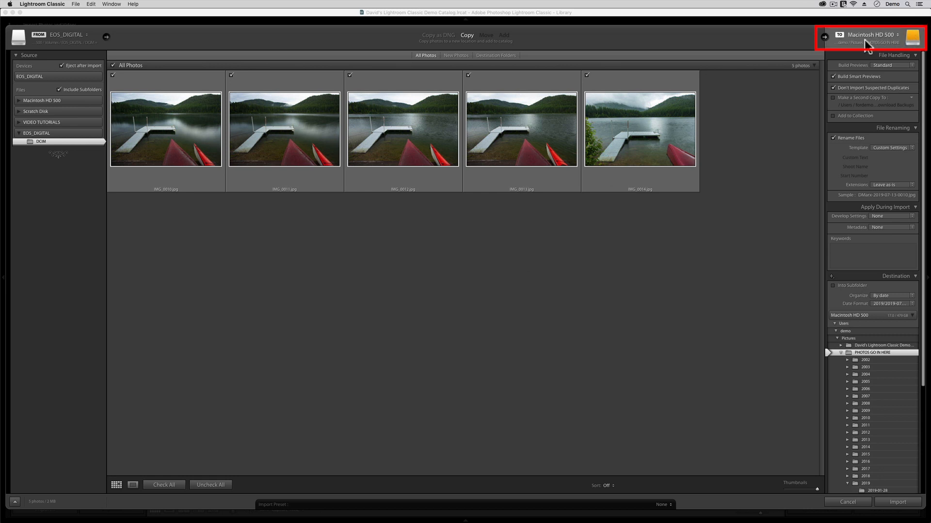
Choose Other Destination from the To drive popup to browse for a folder.
left_click(868, 37)
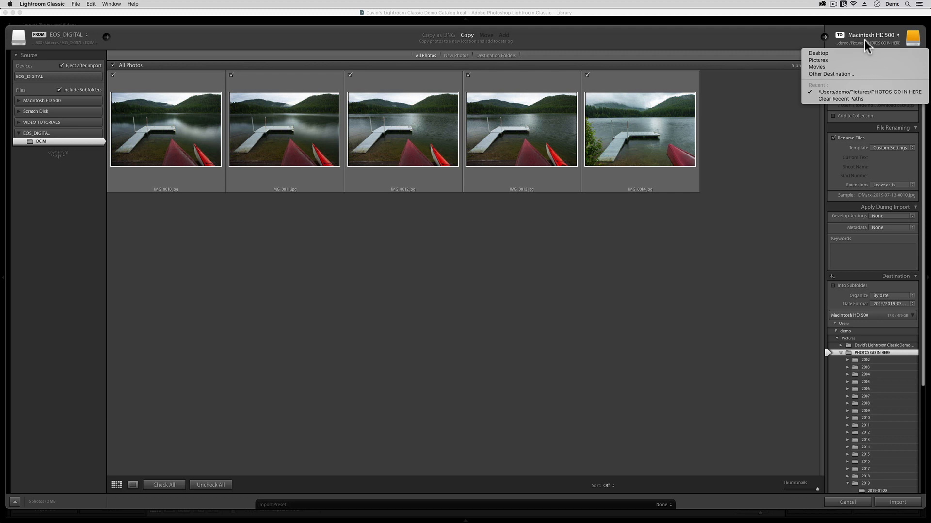
left_click(867, 37)
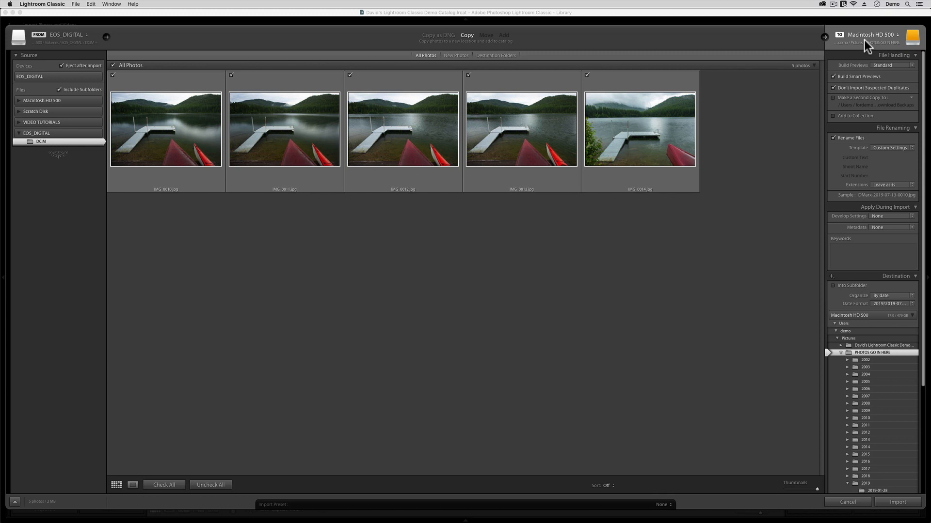
left_click(873, 34)
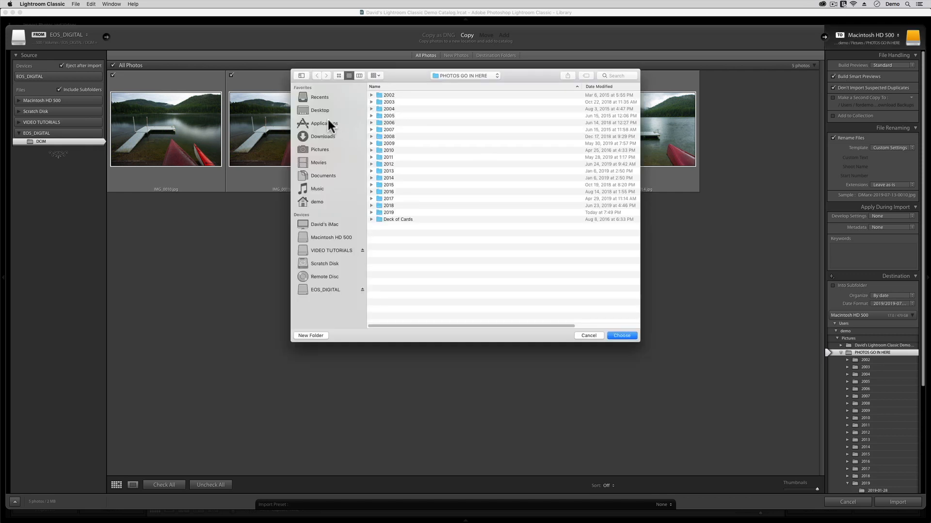
mouse_move(330, 113)
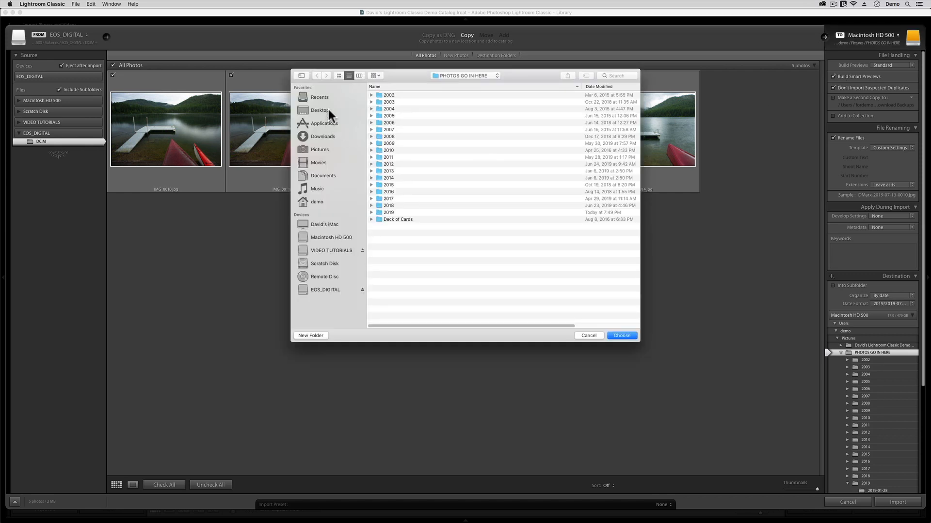
Browse from Desktop into Pictures and select the PHOTOS GO IN HERE folder.
left_click(320, 110)
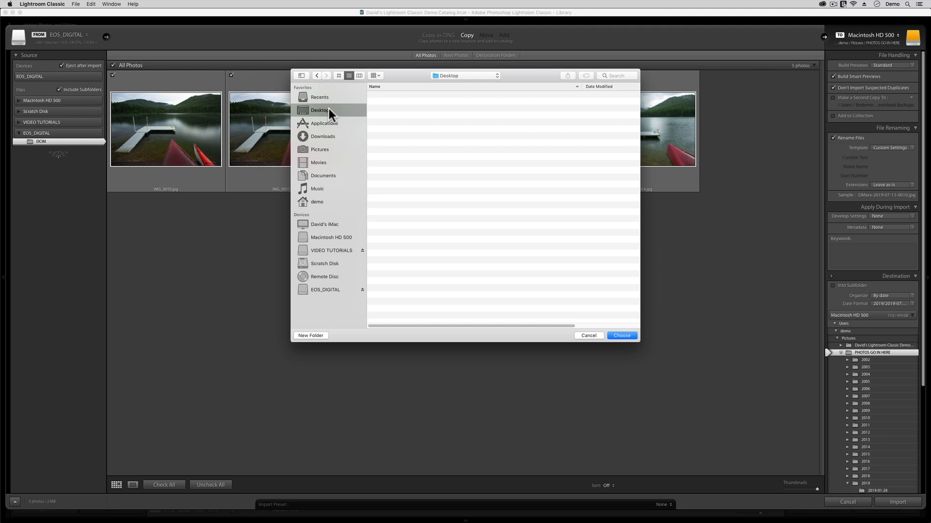
mouse_move(311, 169)
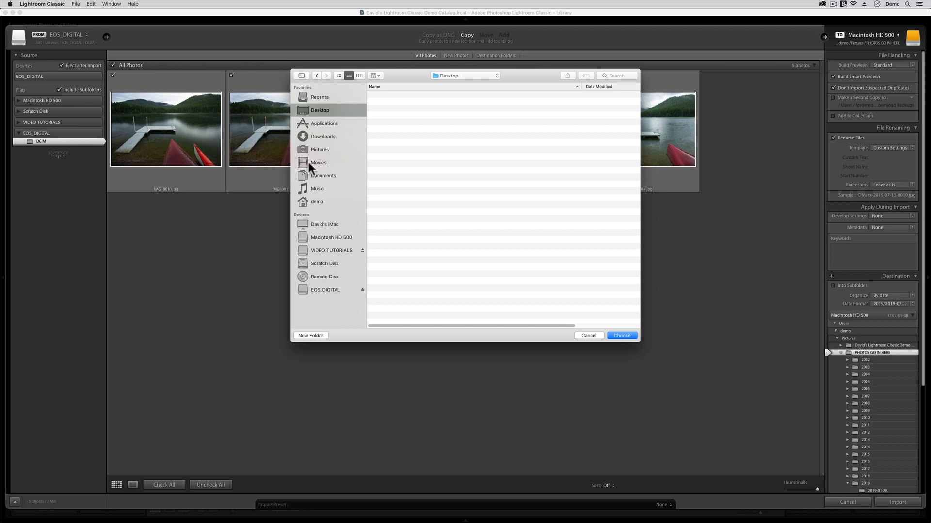
left_click(320, 149)
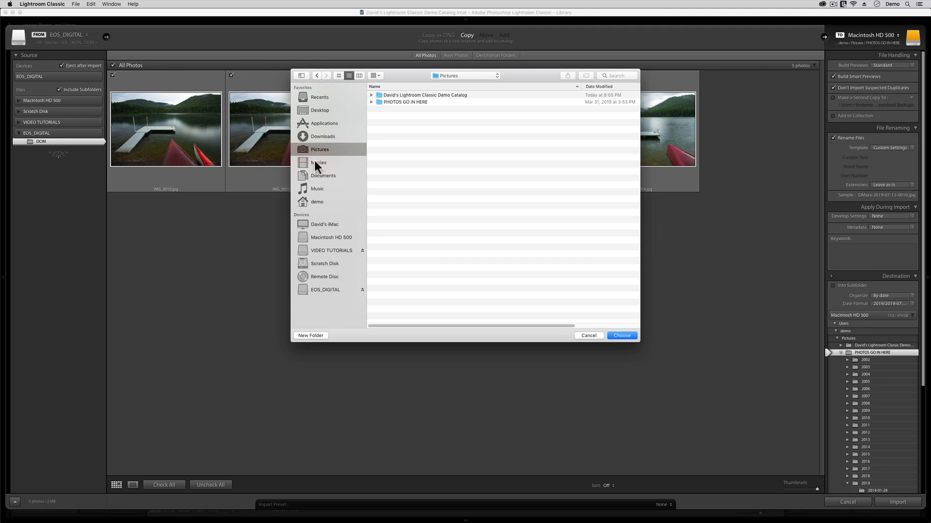
mouse_move(334, 156)
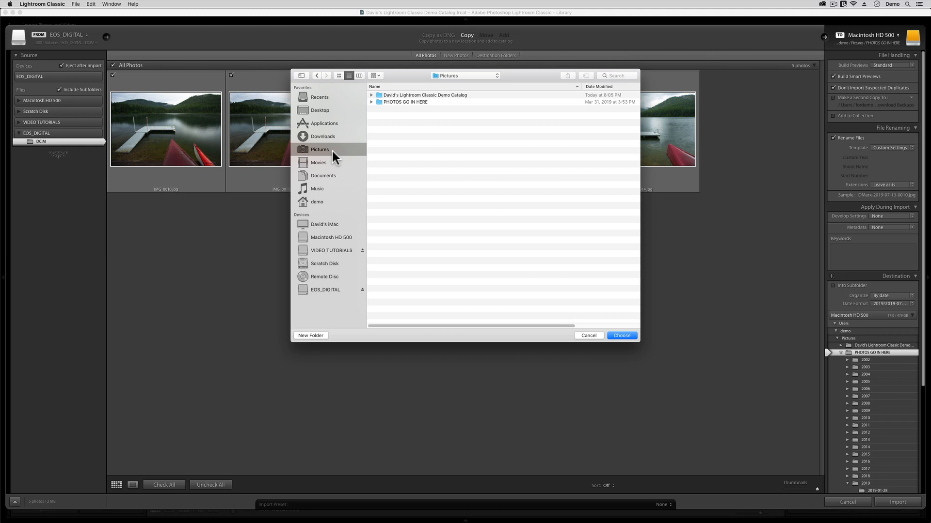
mouse_move(397, 113)
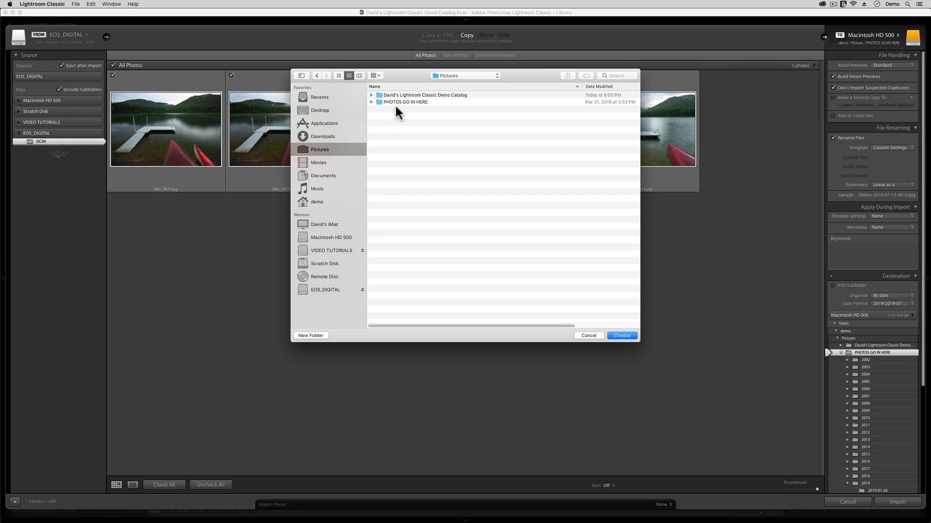
left_click(405, 102)
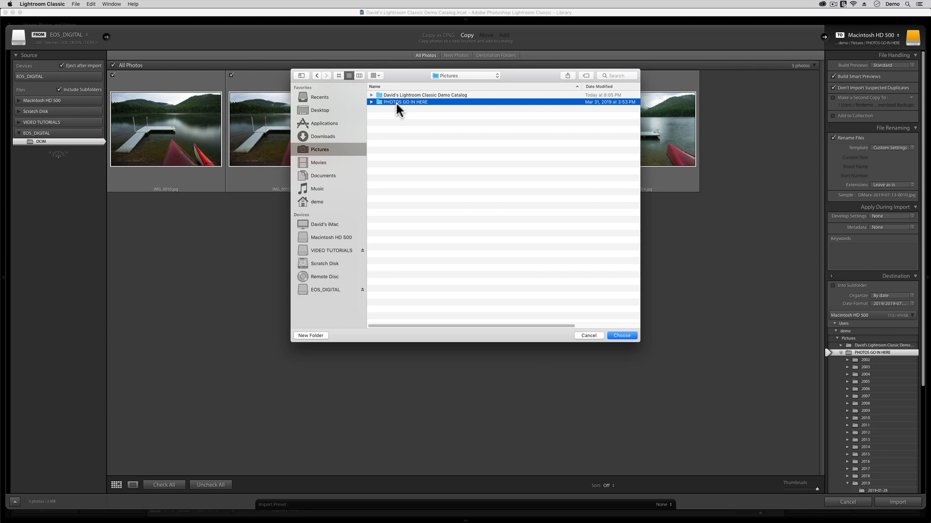
mouse_move(605, 325)
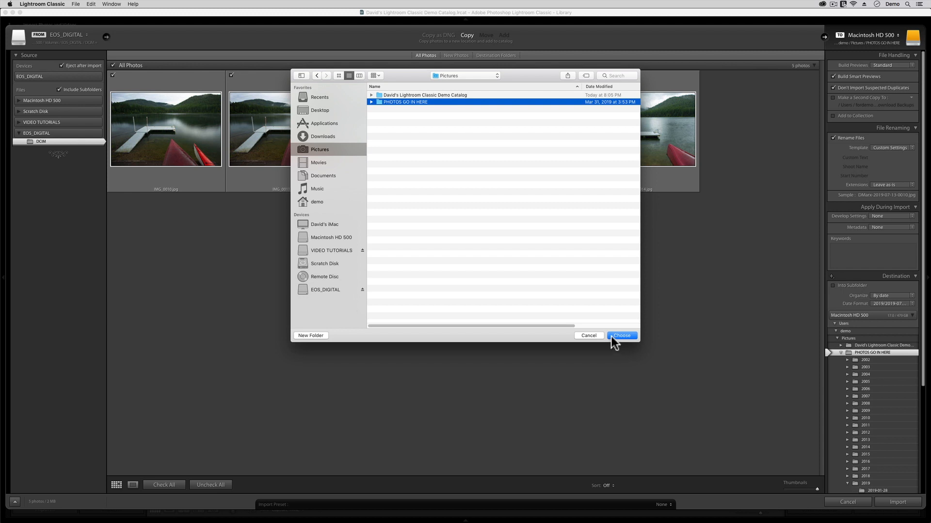
Confirm PHOTOS GO IN HERE as destination, keeping Standard previews and smart previews enabled.
left_click(621, 335)
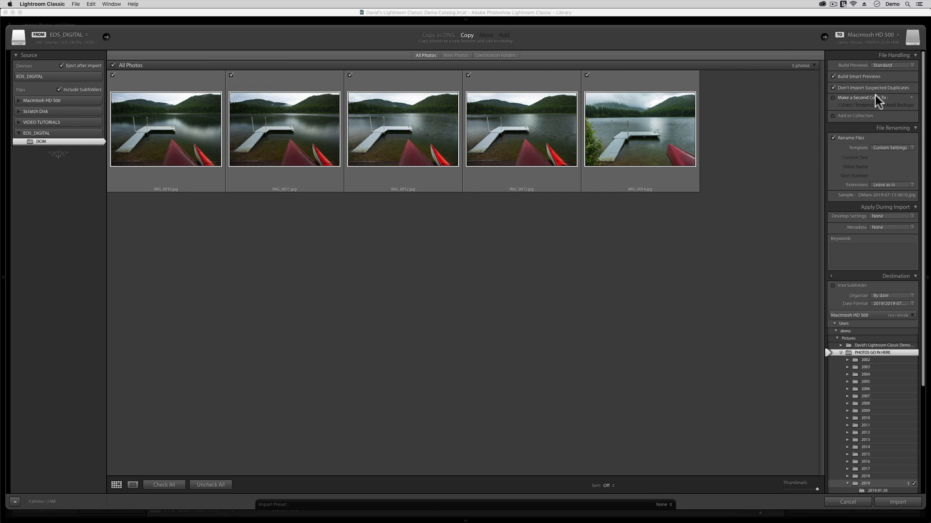
left_click(891, 65)
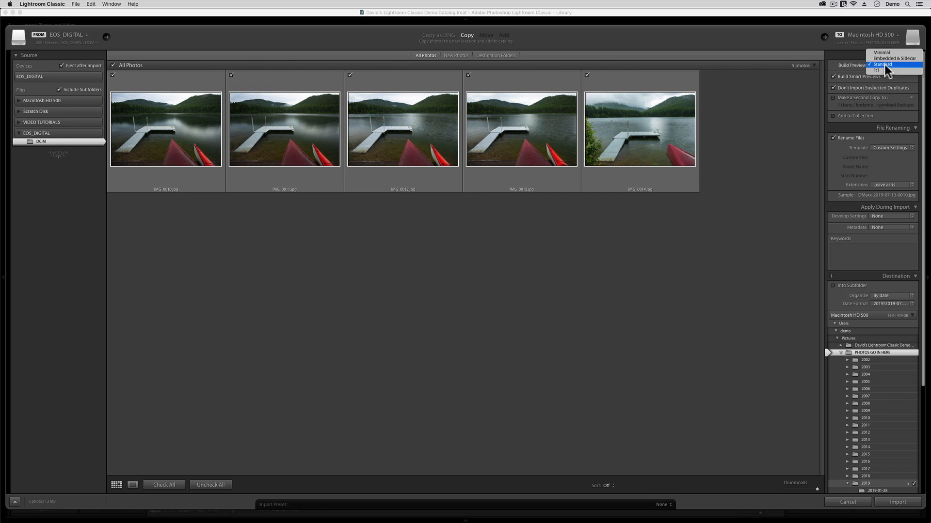
left_click(881, 64)
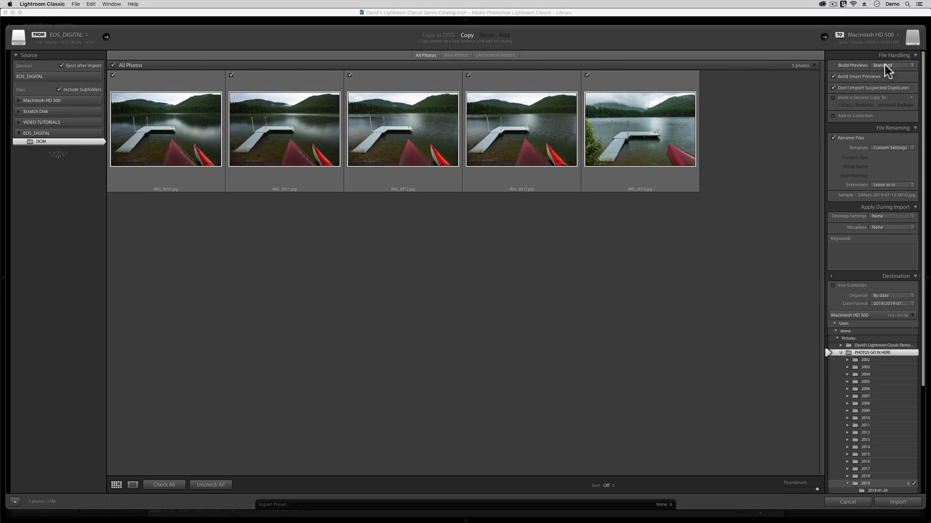
left_click(833, 76)
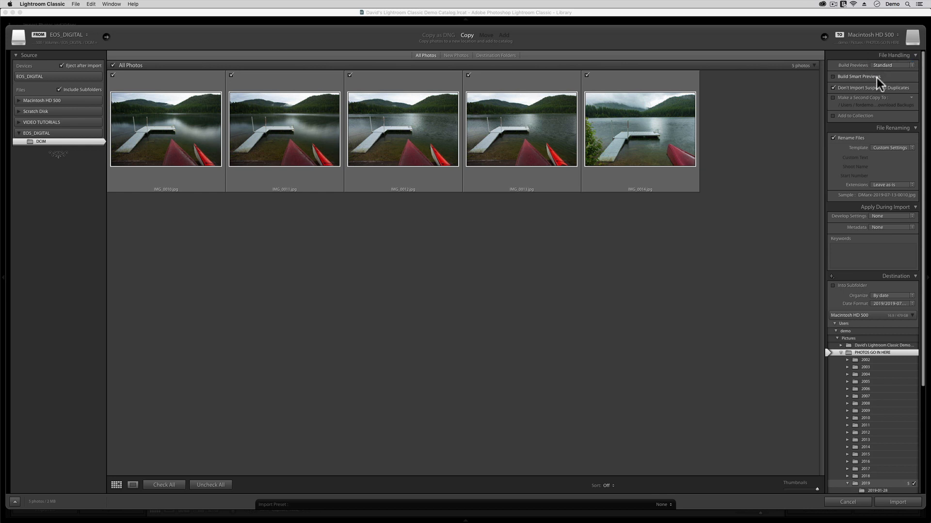
left_click(833, 77)
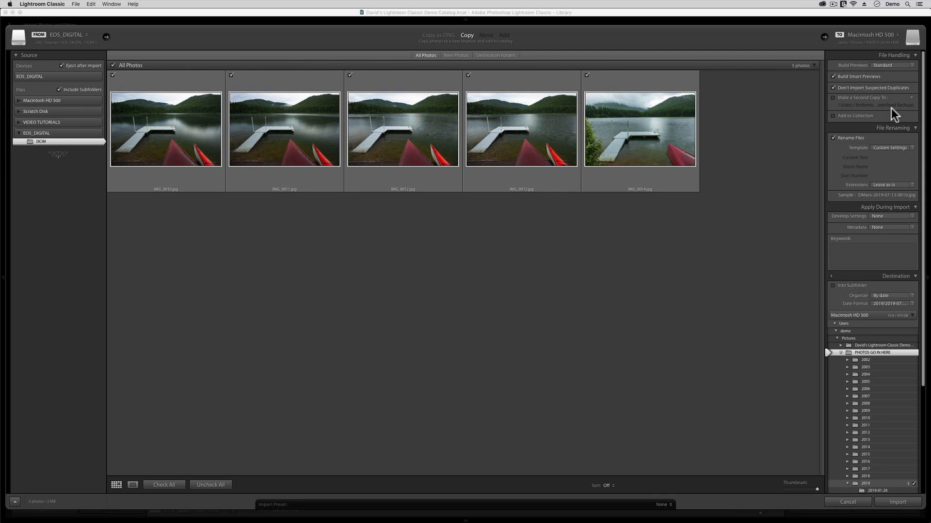
mouse_move(888, 125)
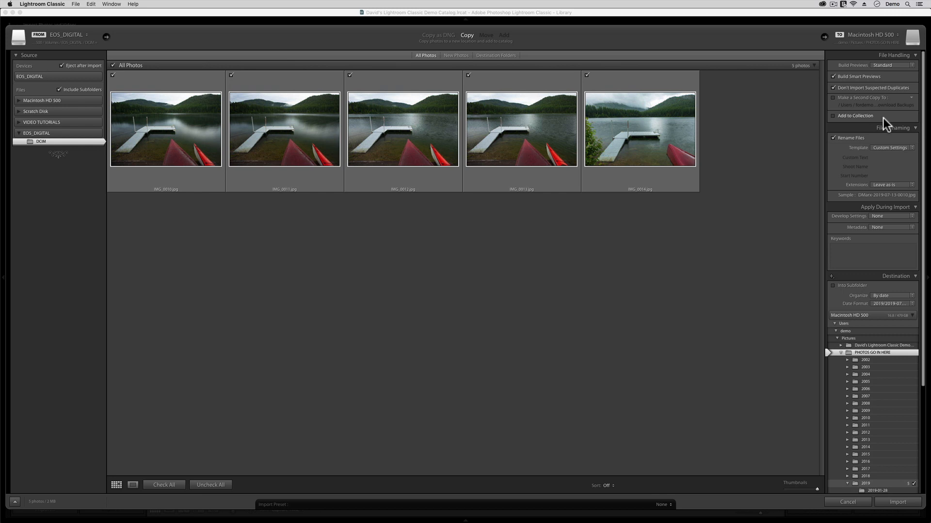
Keep file renaming enabled and open the Filename Template Editor via the Template list's Edit option.
left_click(832, 138)
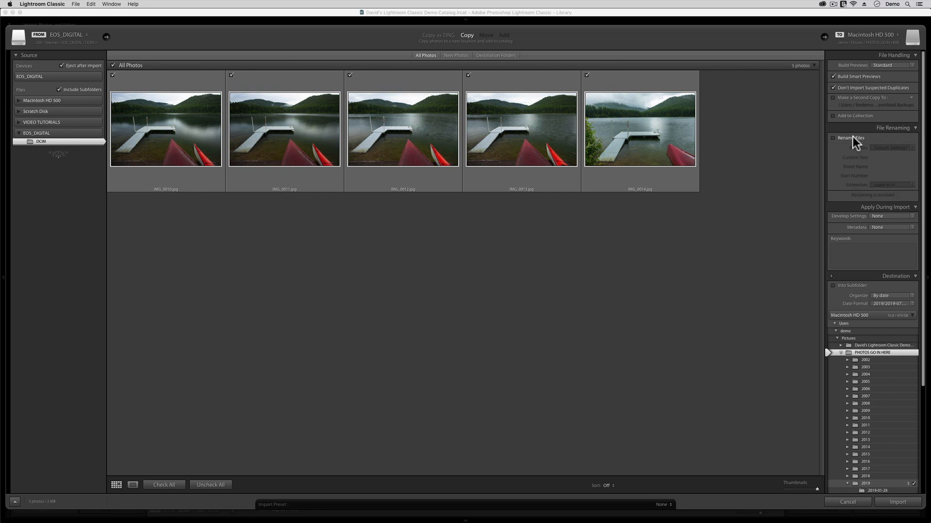
left_click(833, 138)
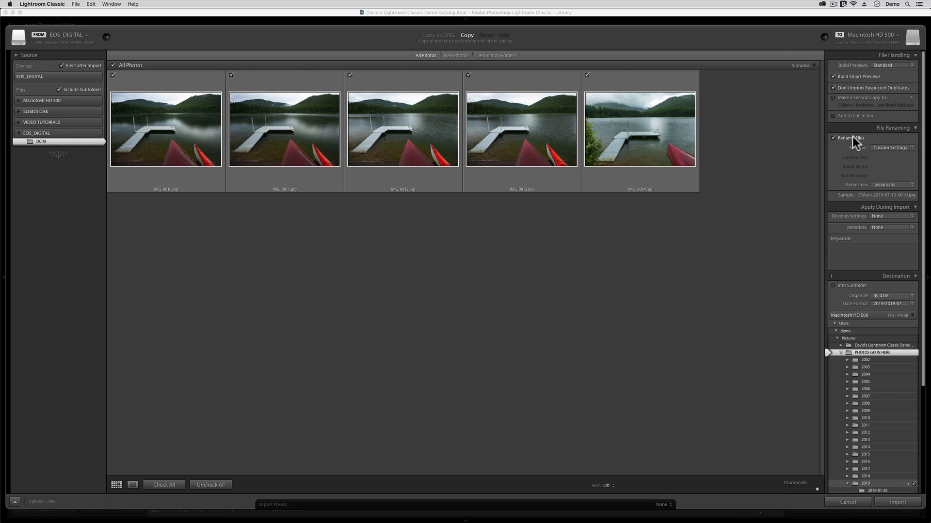
mouse_move(892, 153)
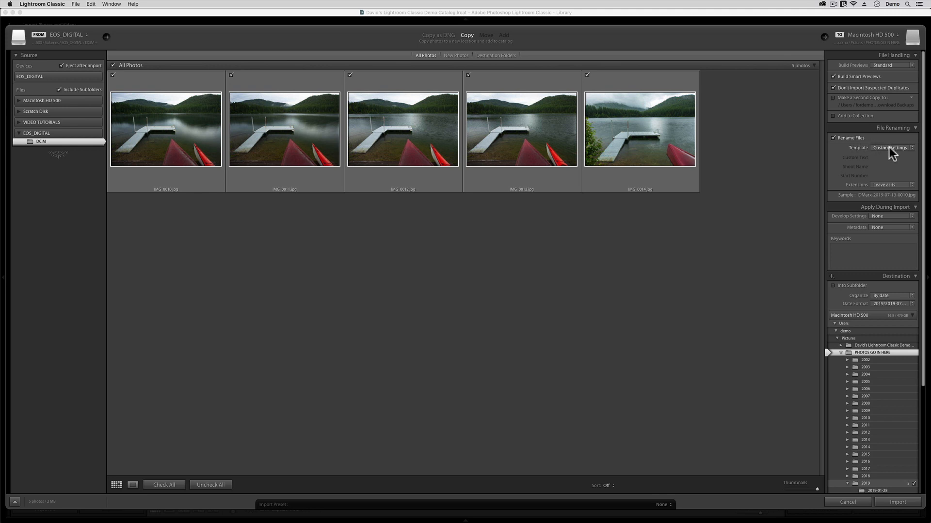
left_click(890, 148)
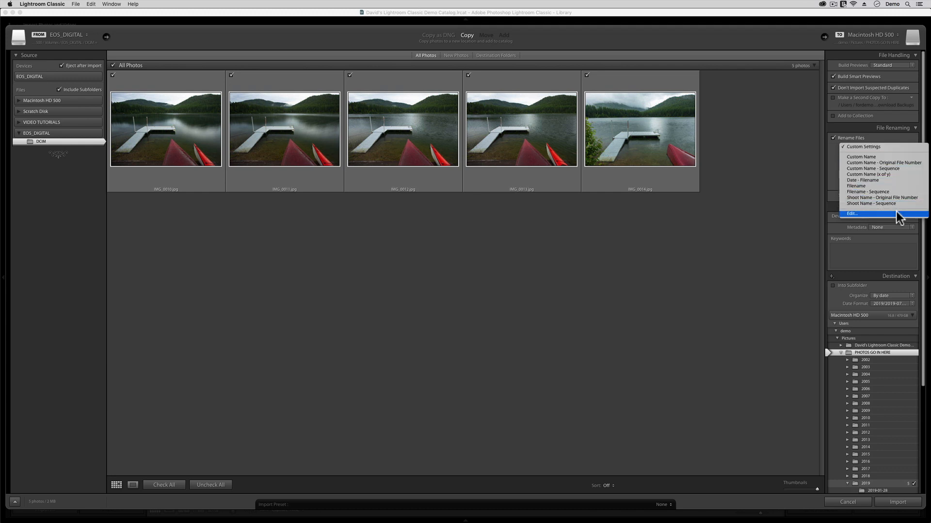
left_click(851, 214)
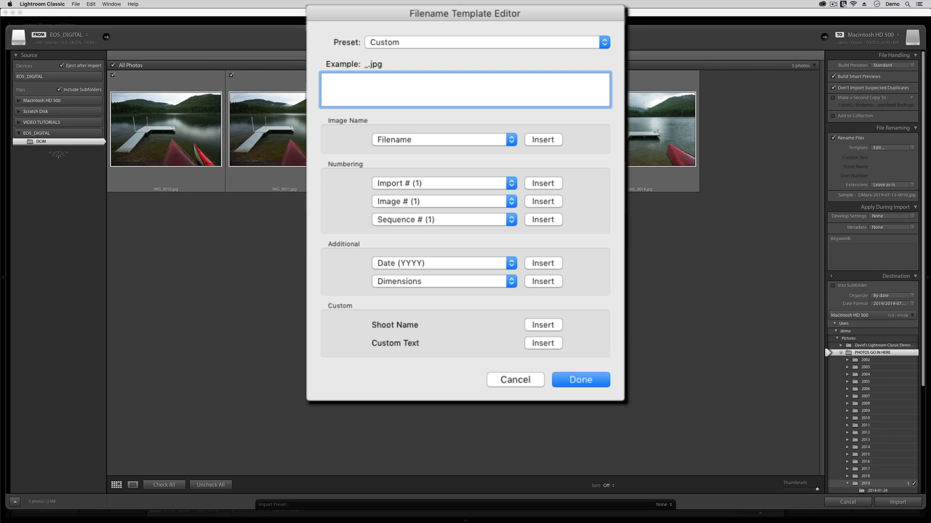
Start the filename template with DMarx-, a Date (YYYY) token and a hyphen.
type("DMarx")
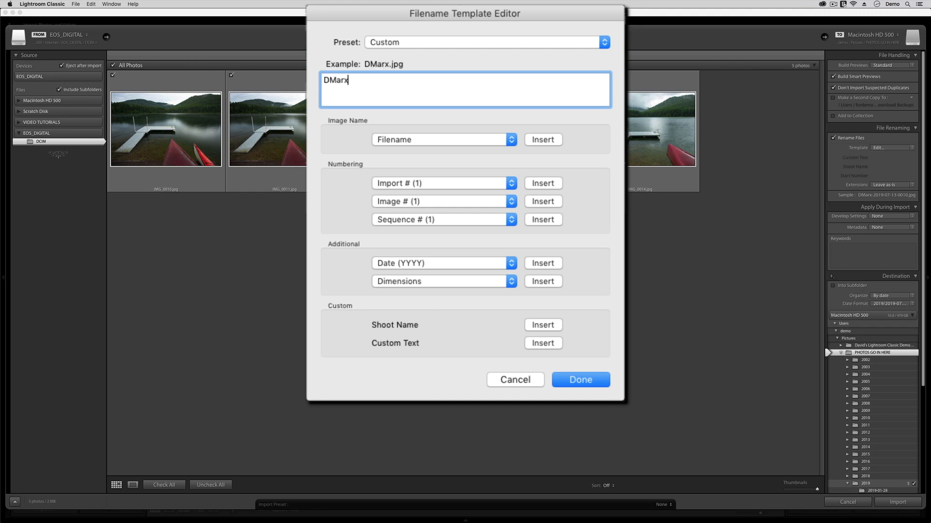
type("-")
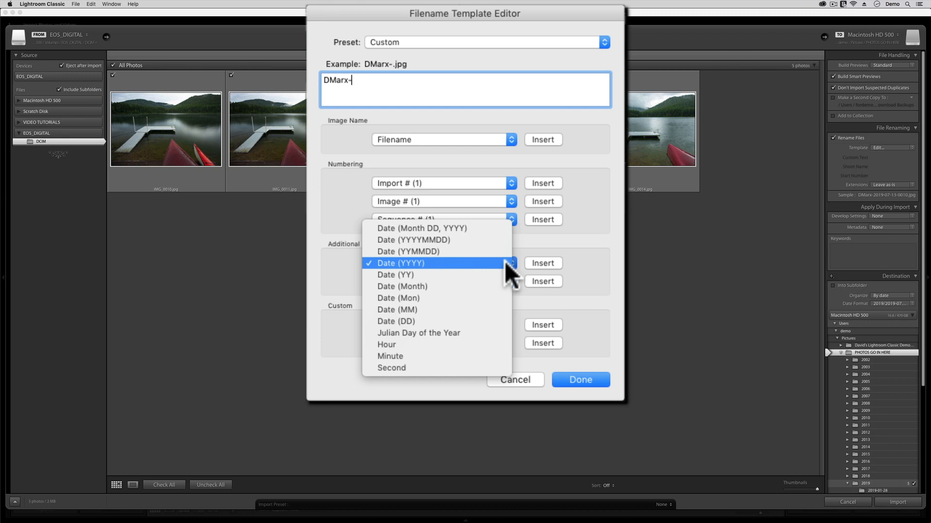
left_click(399, 263)
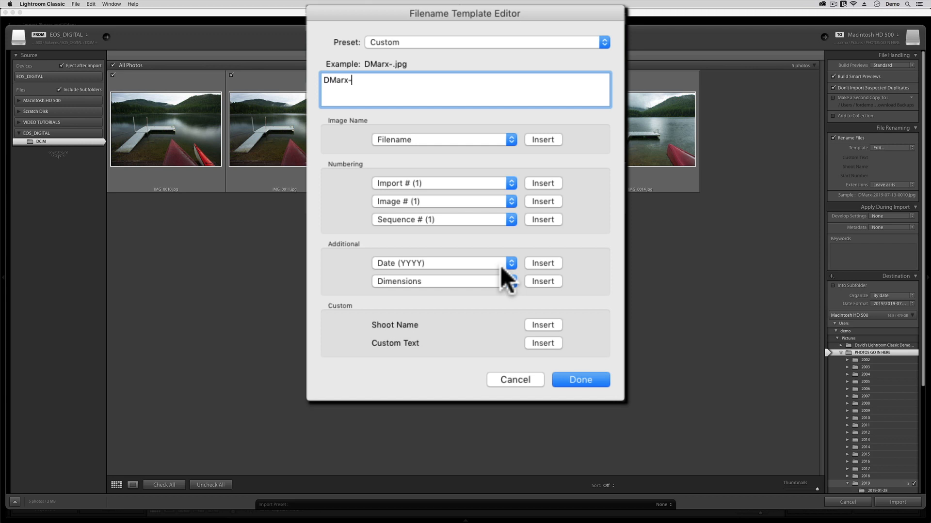
mouse_move(539, 270)
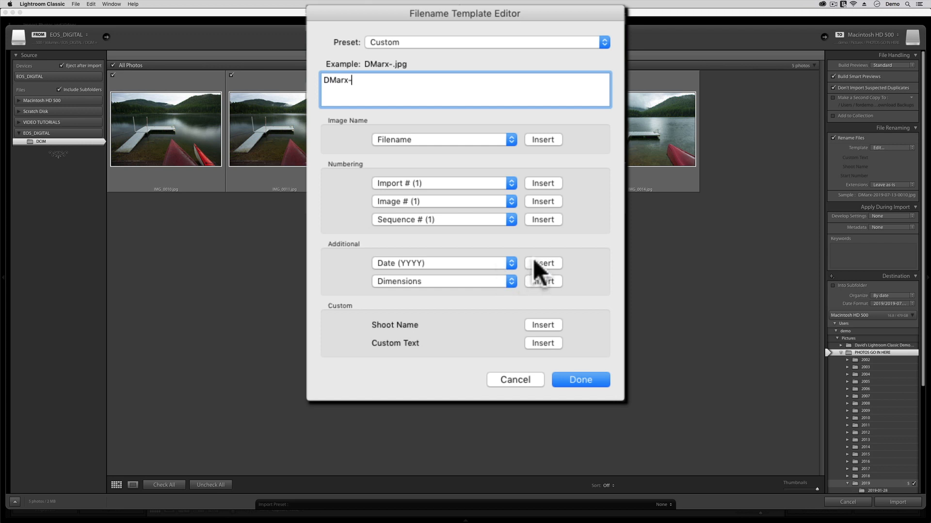
left_click(541, 262)
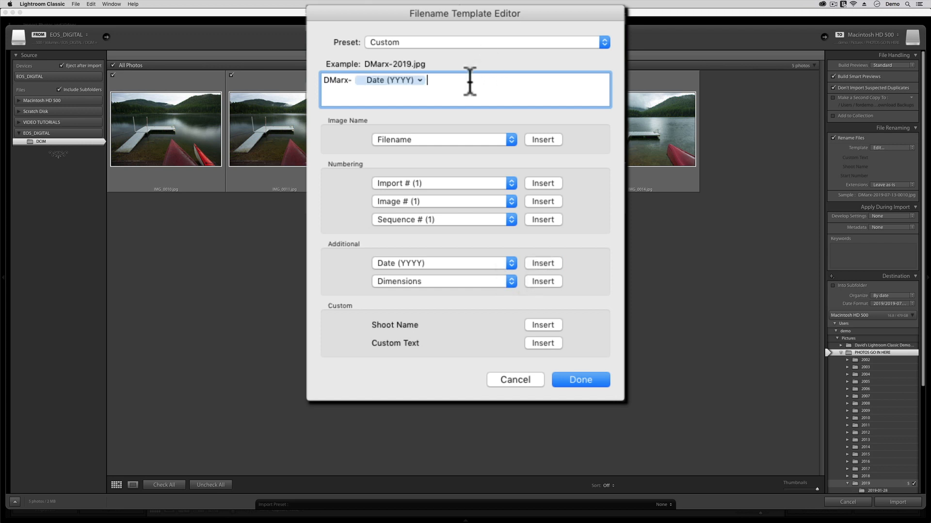
type("-")
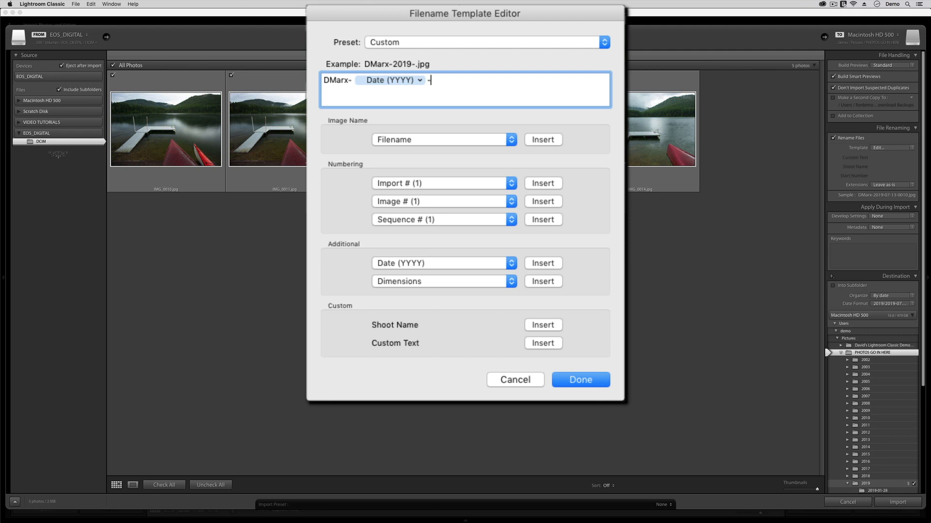
mouse_move(456, 279)
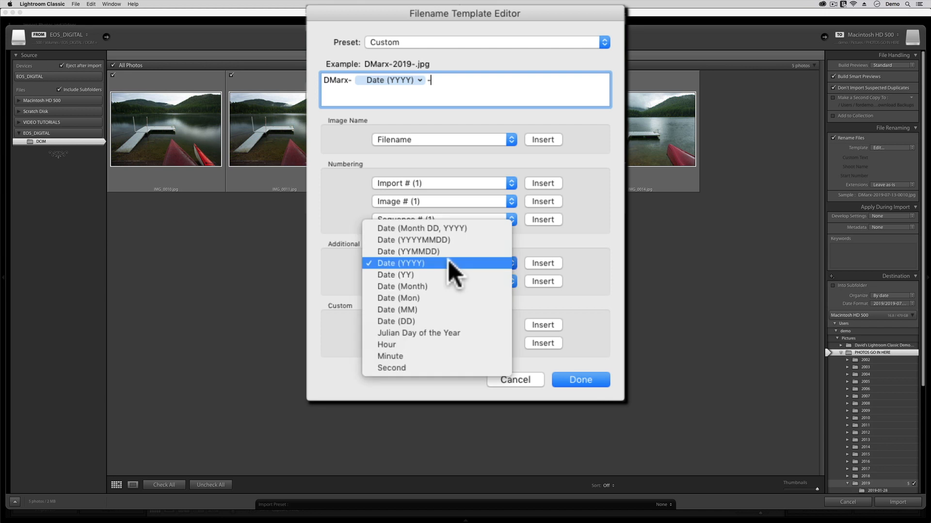
mouse_move(436, 298)
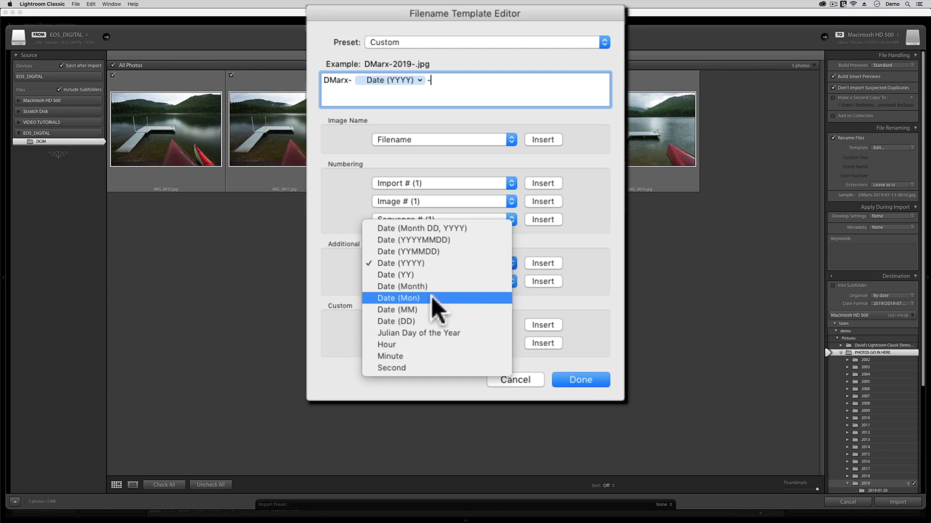
mouse_move(437, 309)
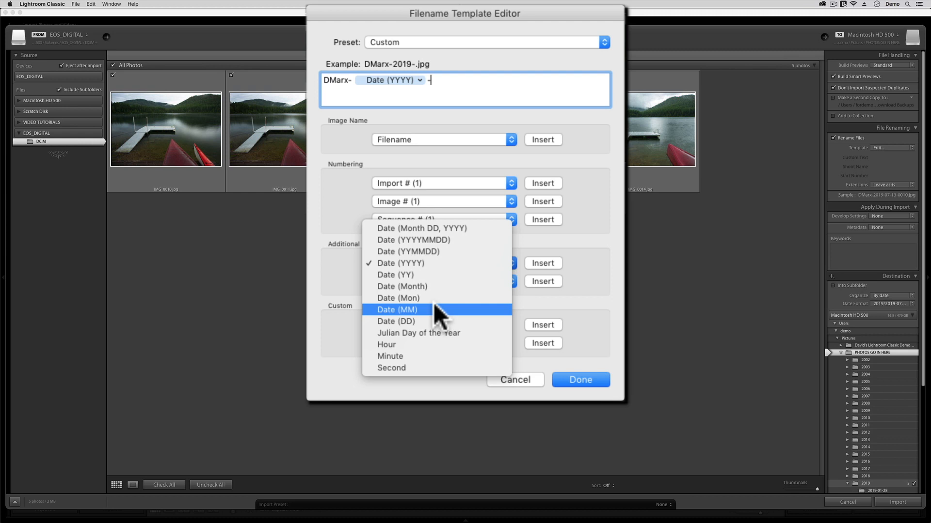
Add the Date (MM) token, a hyphen, and the Date (DD) token after the year.
left_click(396, 309)
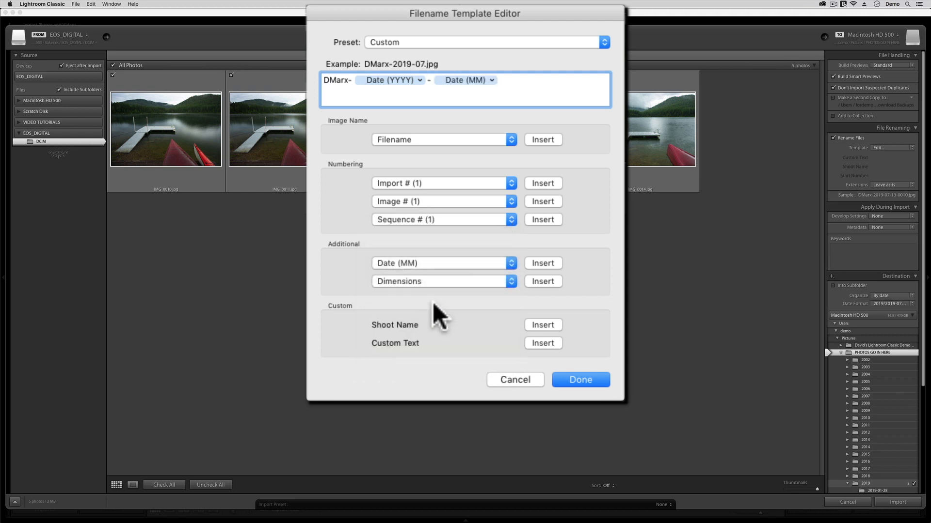
mouse_move(537, 148)
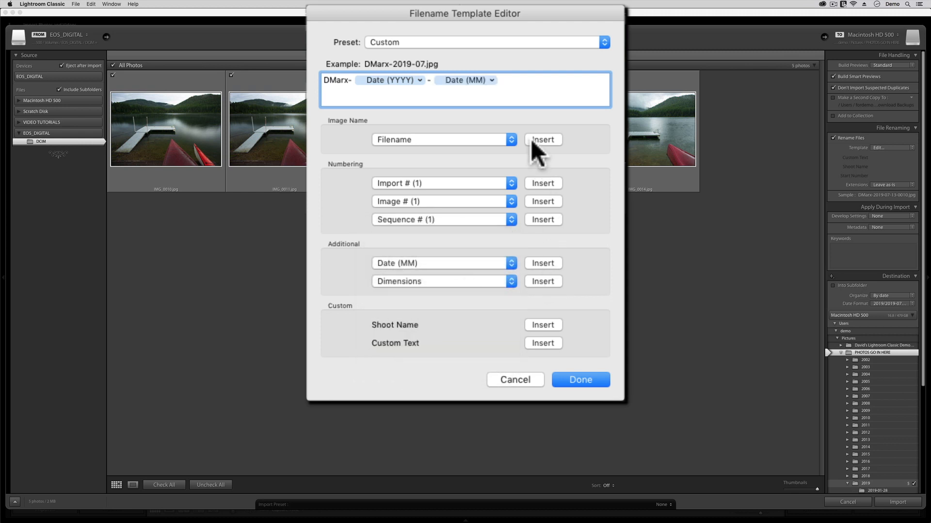
type("-")
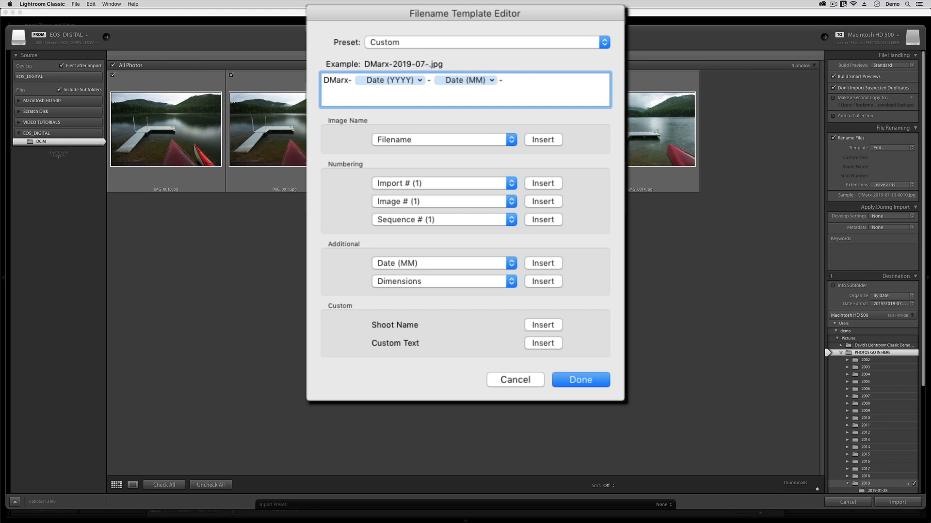
mouse_move(444, 275)
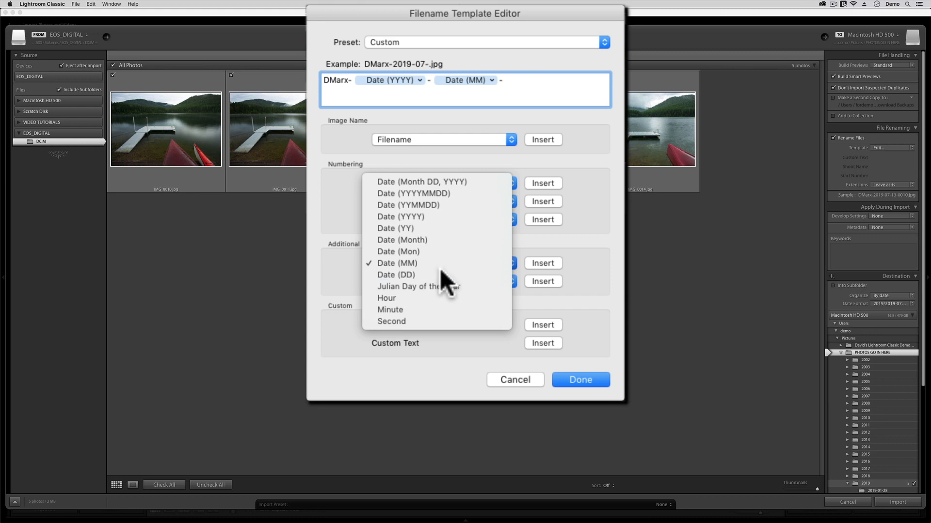
left_click(396, 274)
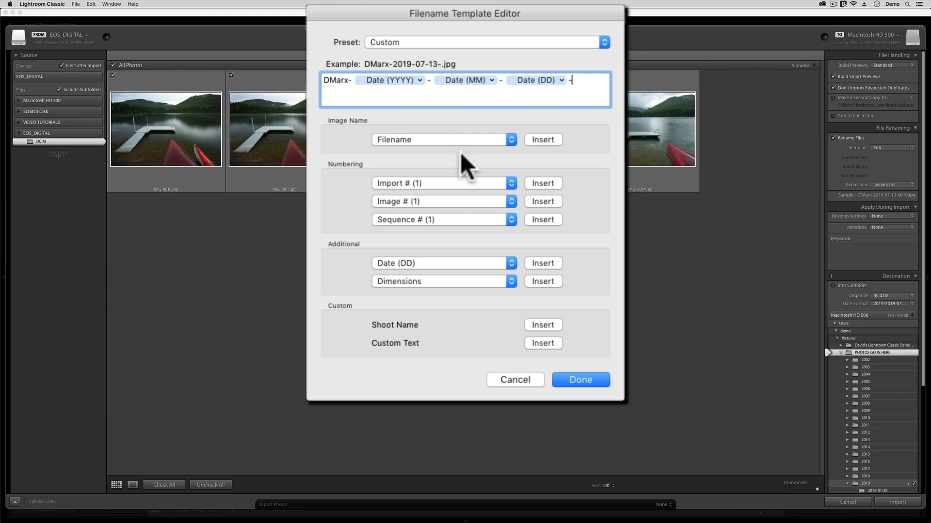
mouse_move(463, 158)
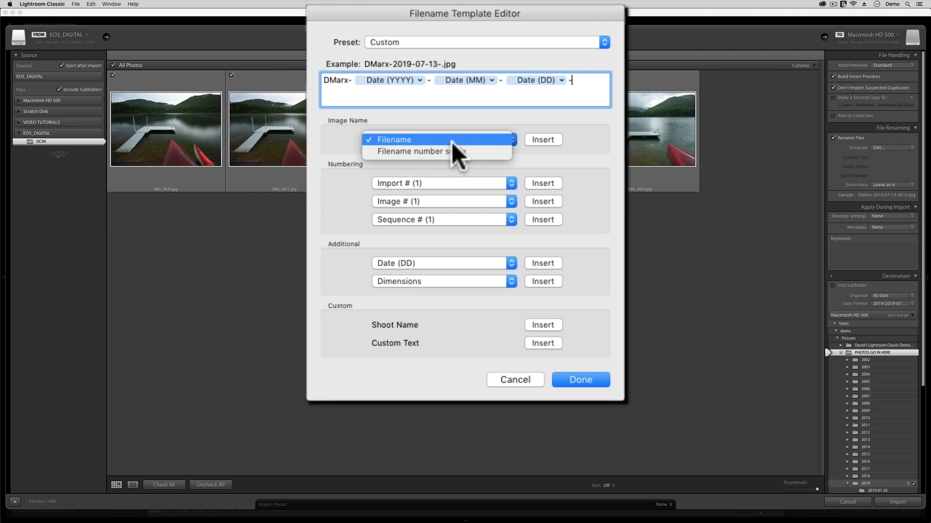
mouse_move(438, 152)
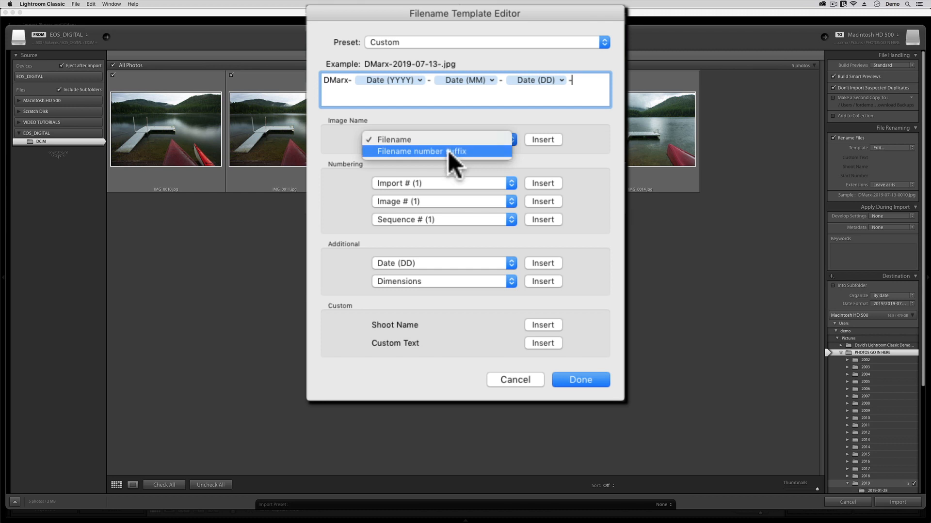
Append the Filename number suffix token at the end of the template.
left_click(422, 152)
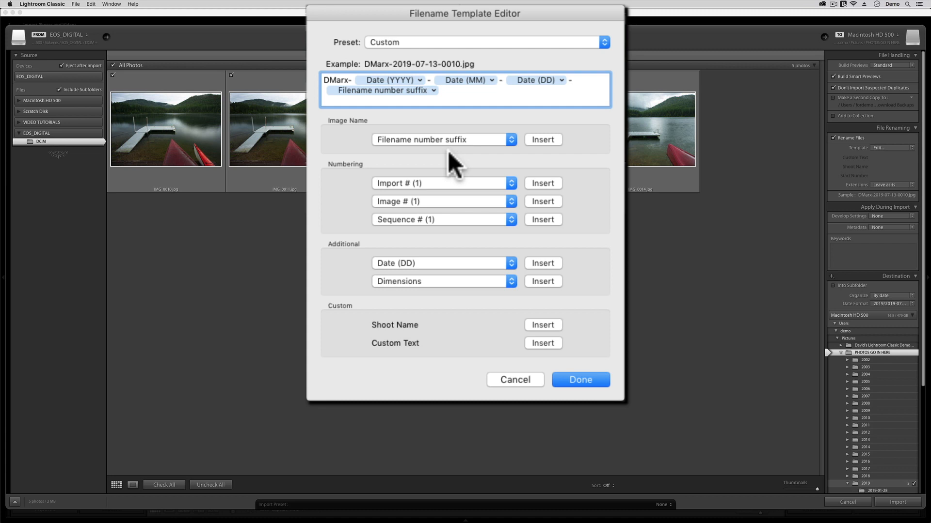
left_click(441, 90)
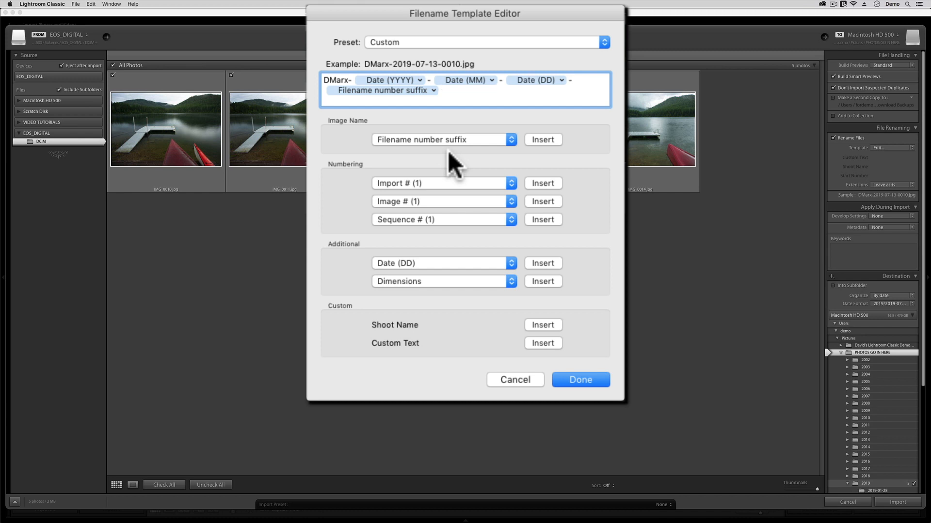
left_click(441, 90)
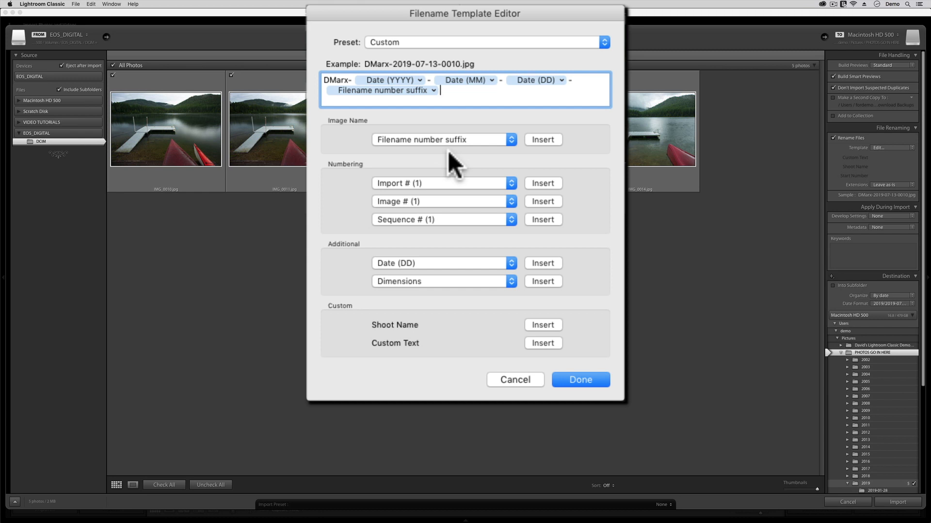
mouse_move(496, 56)
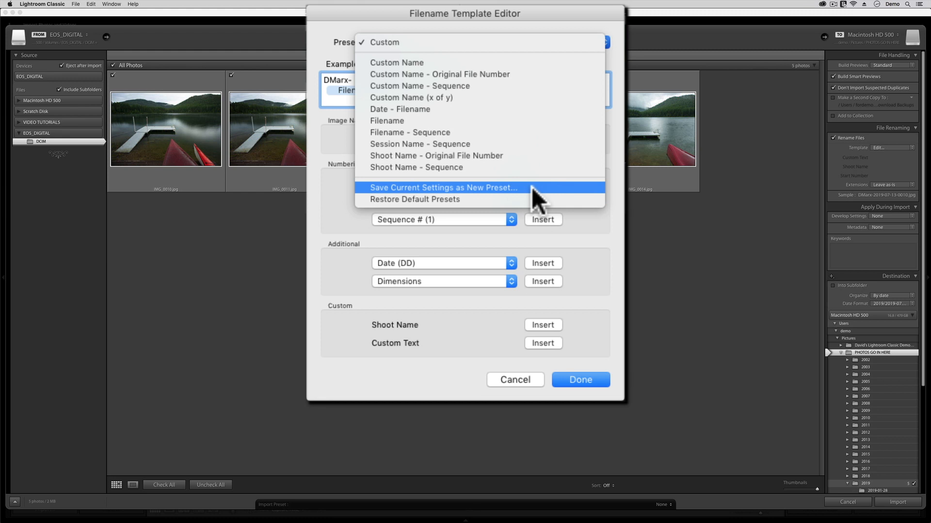
Save the current template as a new filename preset named 'My Filename'.
left_click(442, 188)
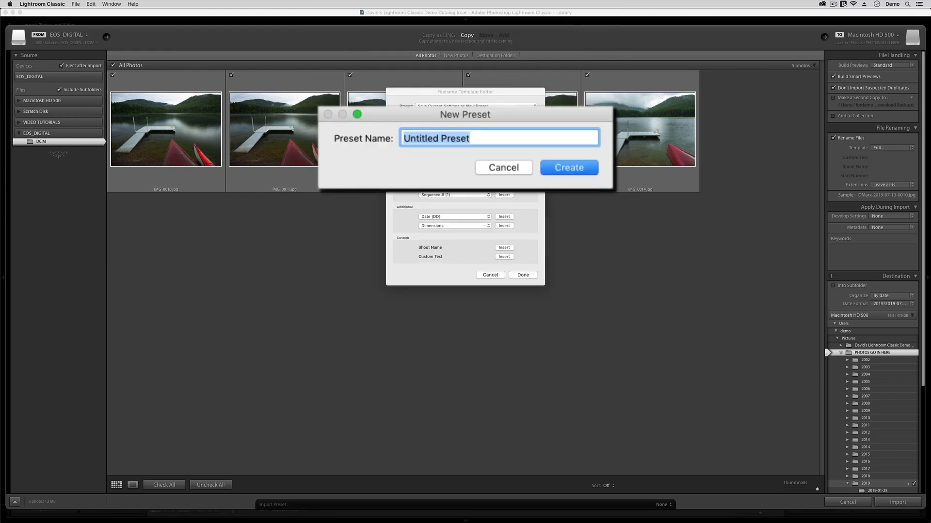
type("My Filen")
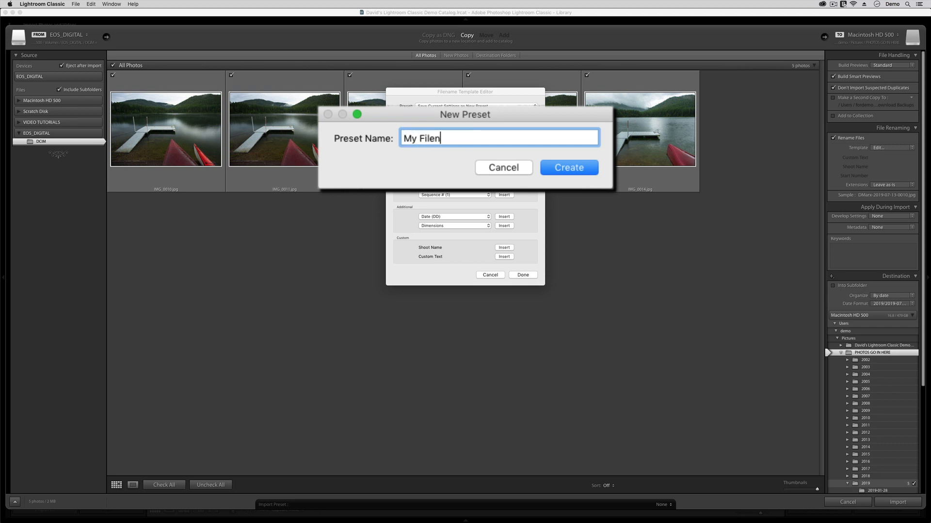
type("ame")
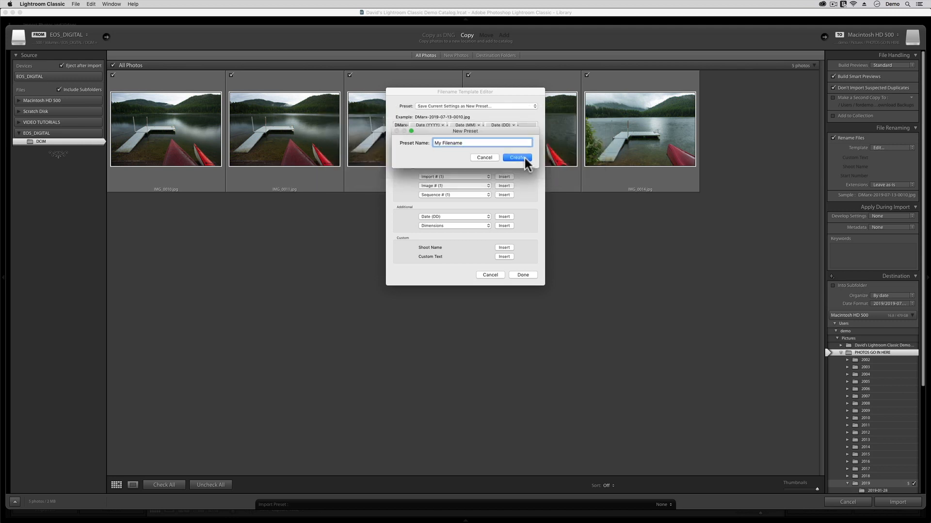
left_click(516, 157)
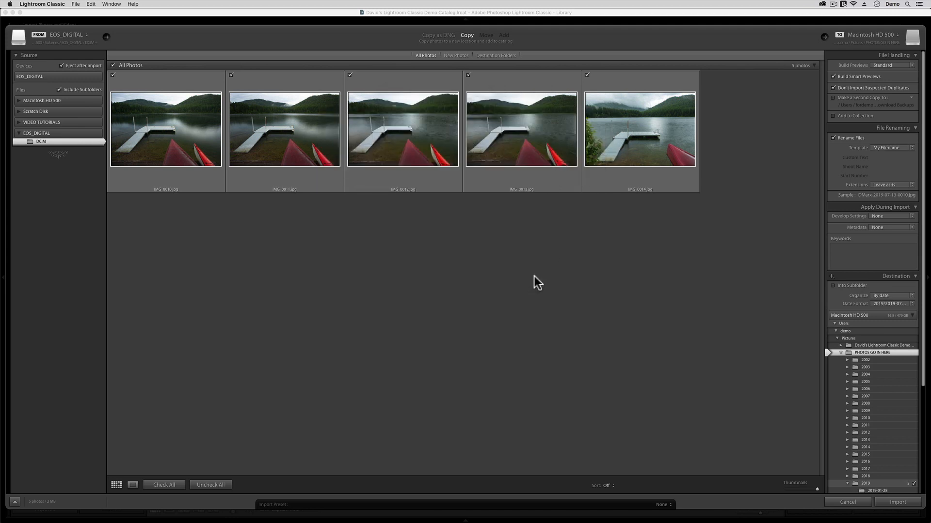
mouse_move(632, 267)
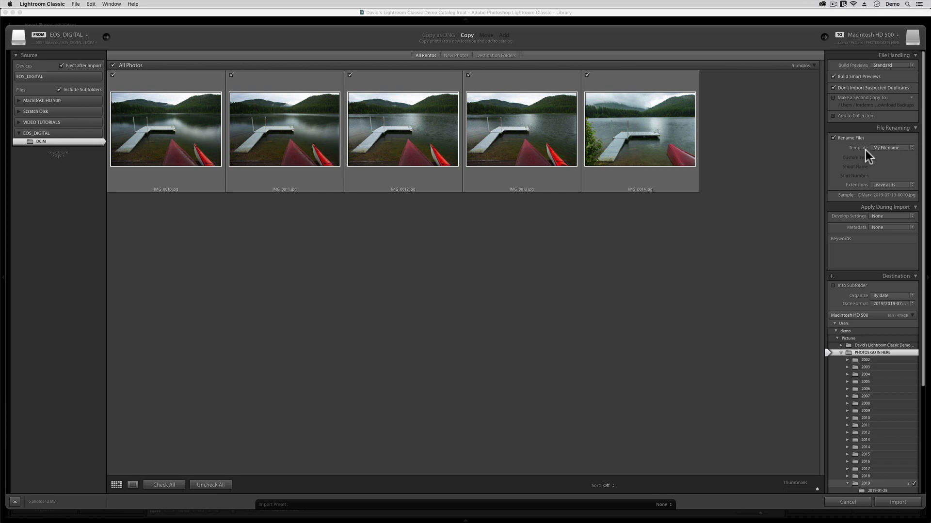
mouse_move(888, 201)
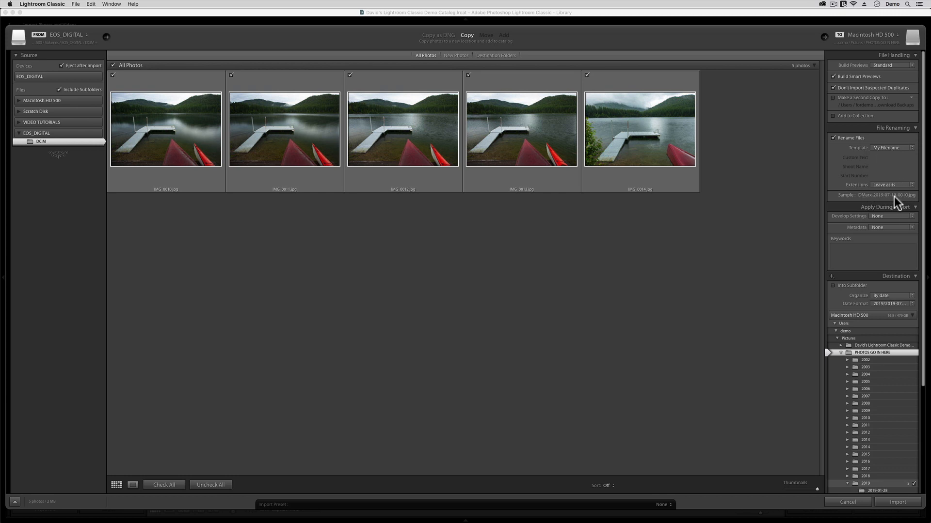
mouse_move(797, 225)
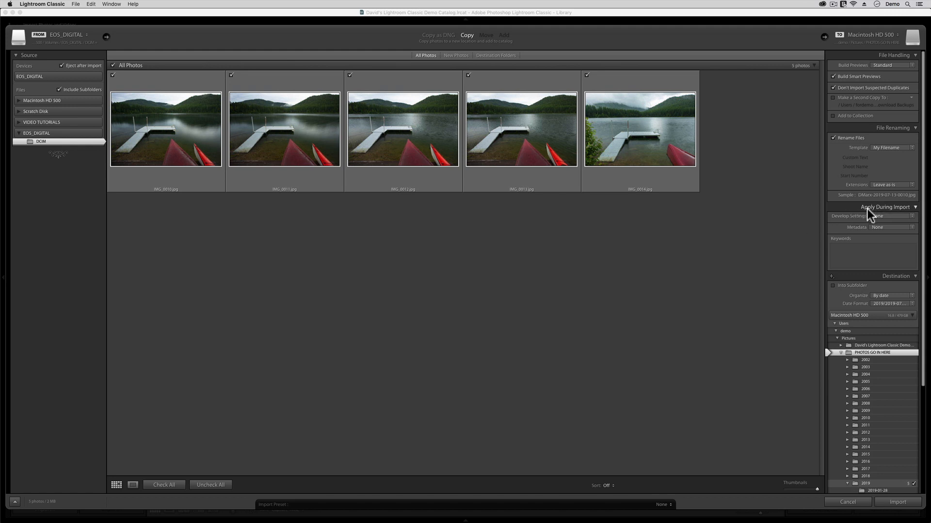
mouse_move(901, 222)
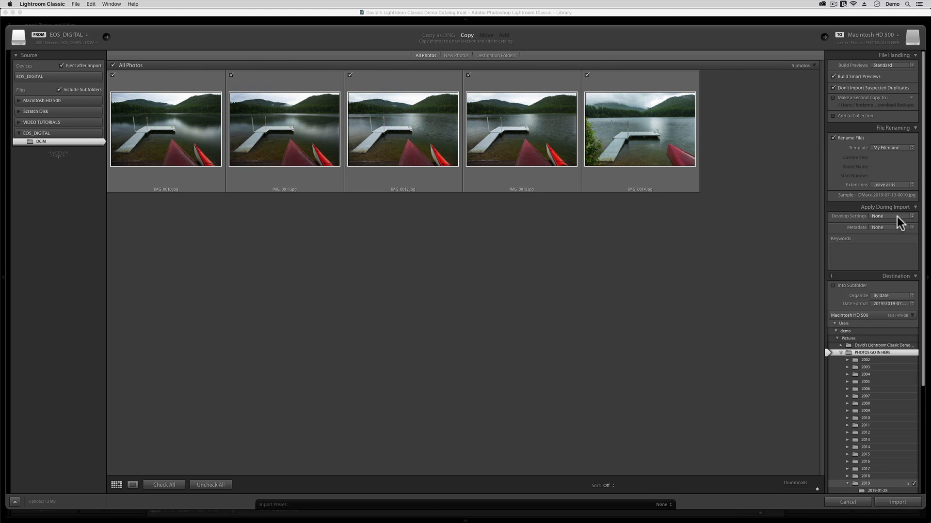
mouse_move(902, 231)
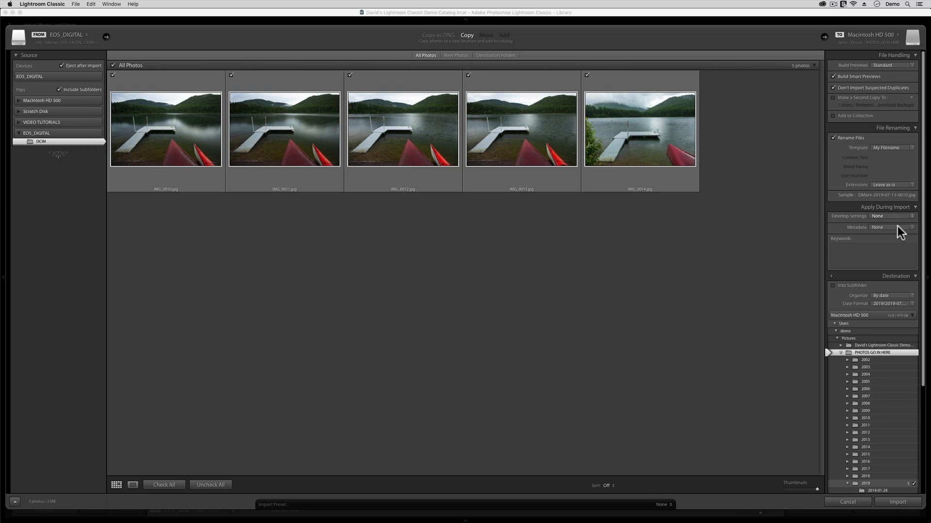
Choose the My Copyright metadata preset under Apply During Import.
left_click(893, 227)
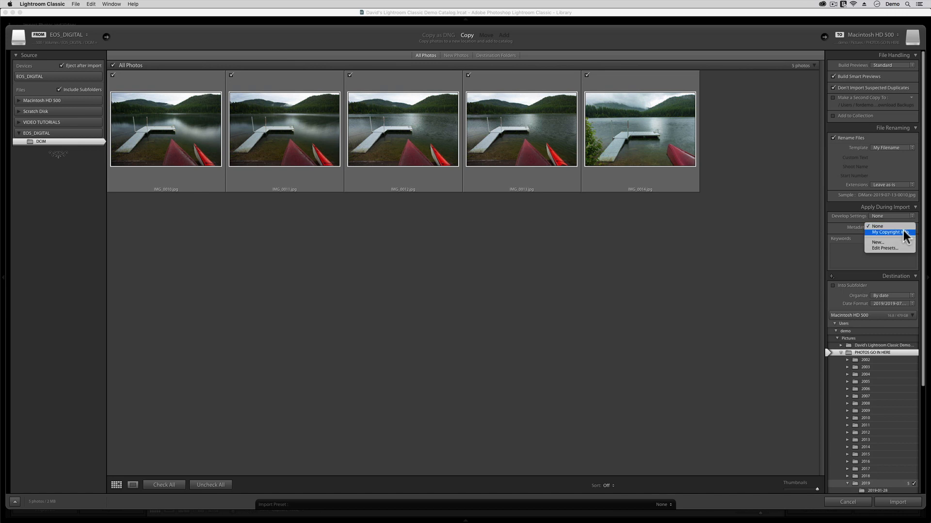
left_click(889, 232)
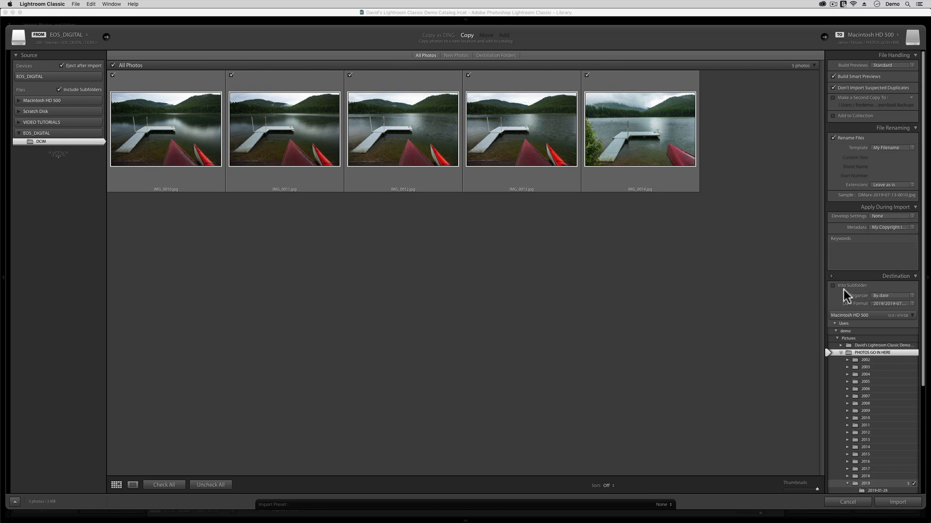
mouse_move(853, 286)
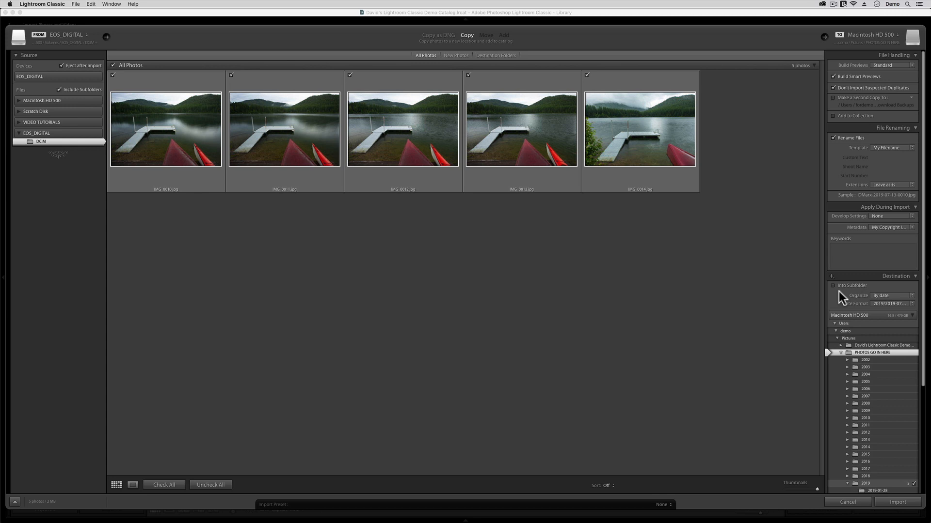
mouse_move(859, 297)
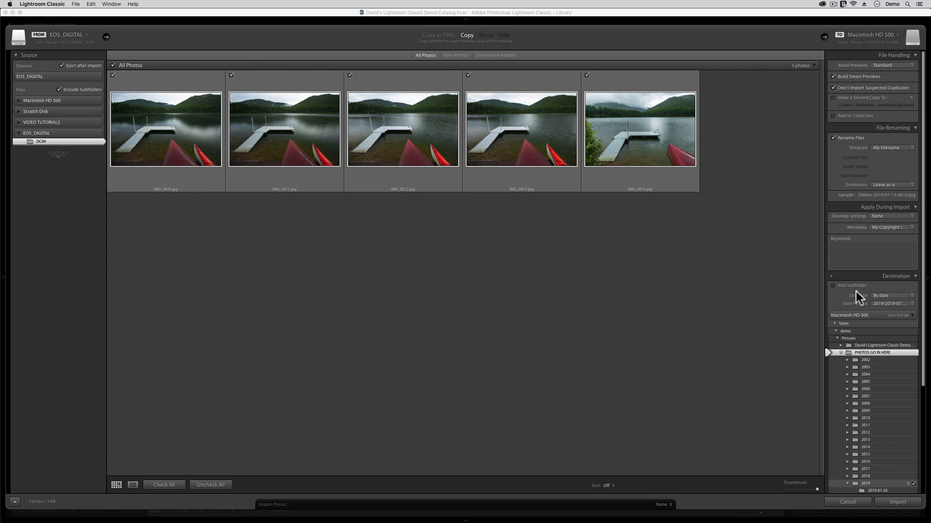
left_click(891, 296)
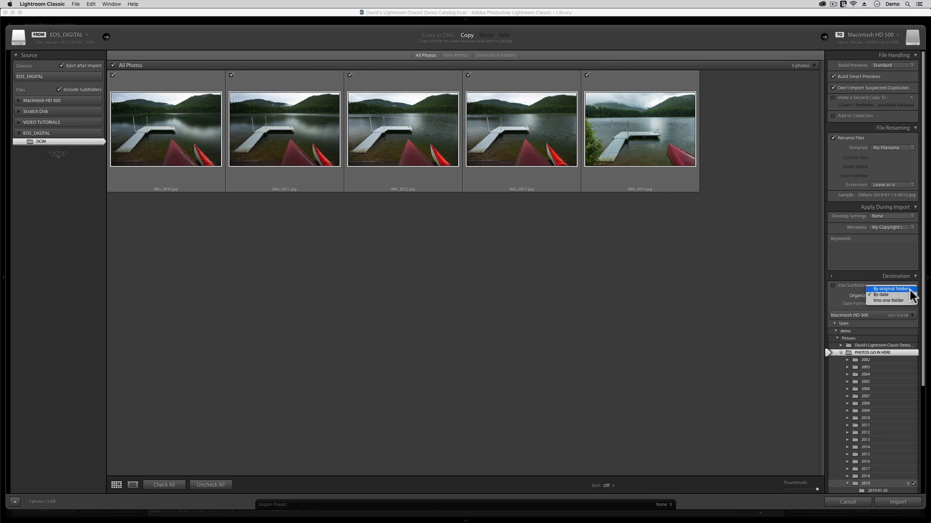
left_click(881, 296)
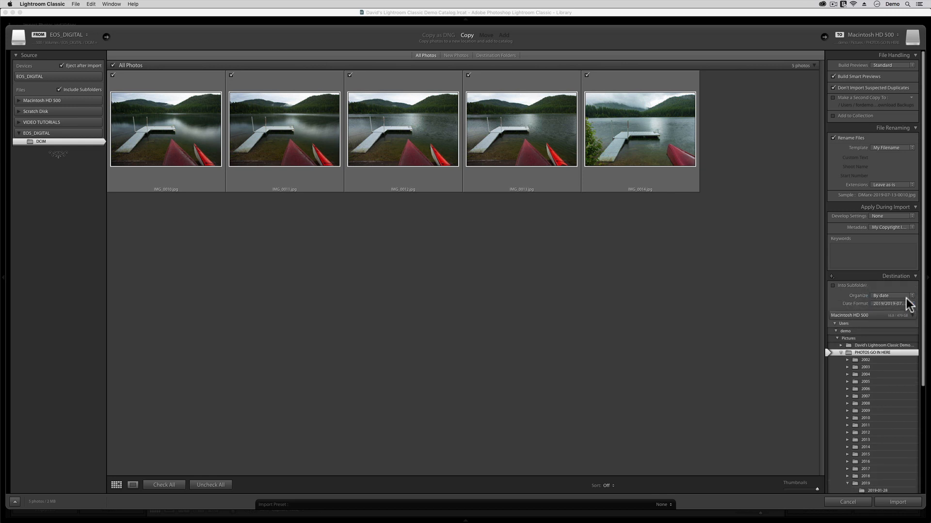
left_click(891, 303)
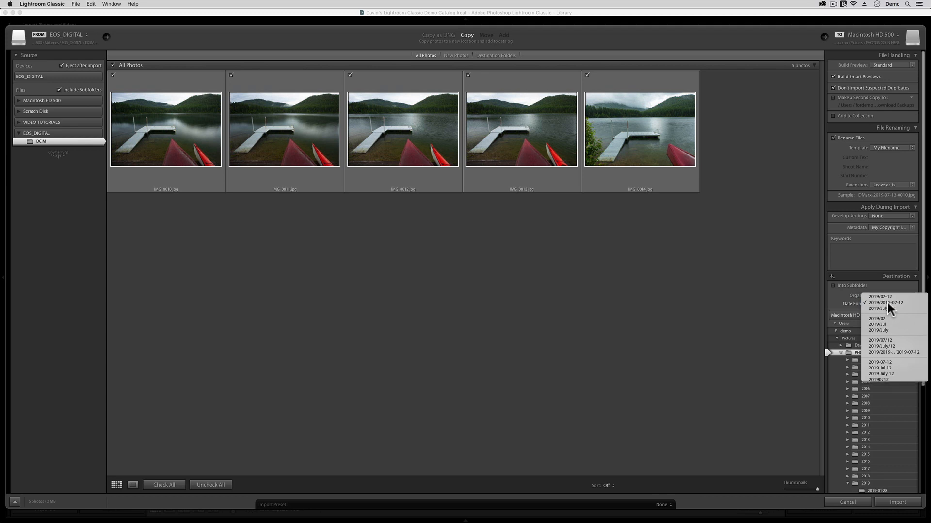
left_click(894, 302)
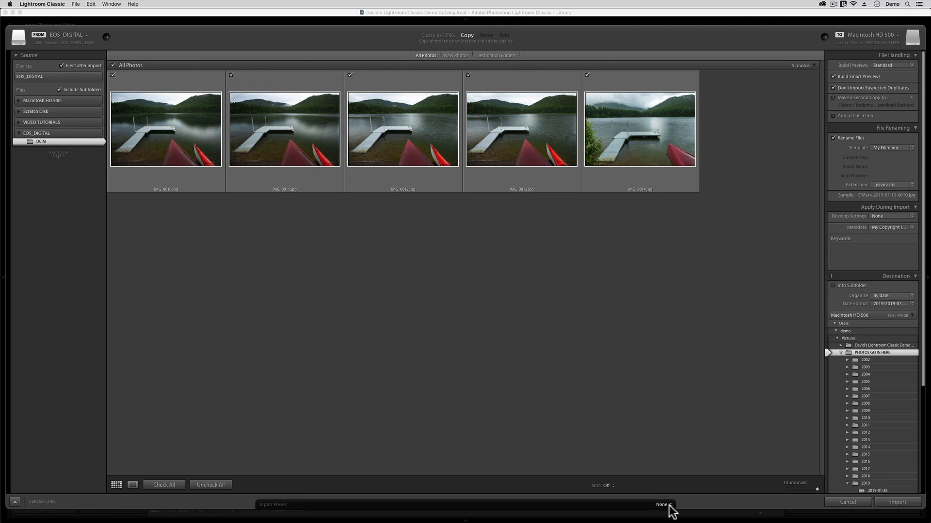
Save import settings as preset 'Copy New Photos From Memory Card To My Photos Go Here Folder'.
left_click(662, 504)
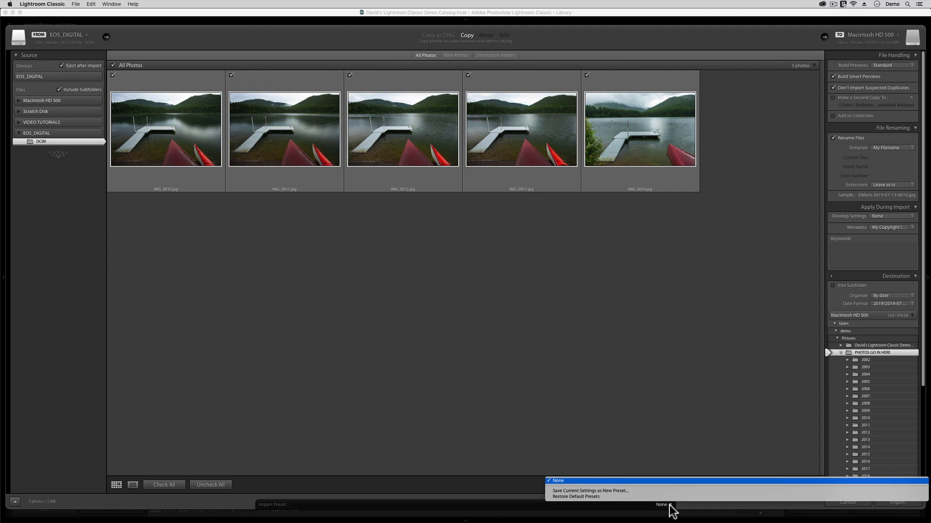
mouse_move(672, 491)
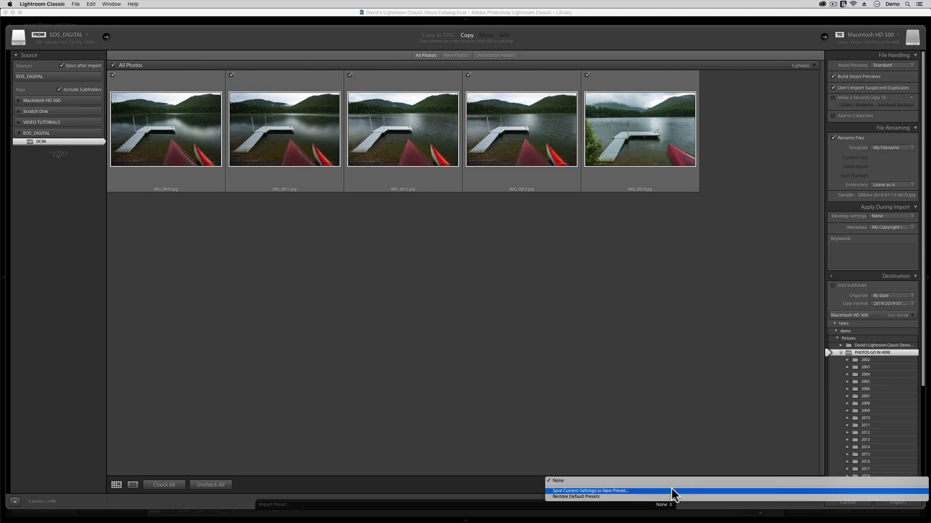
left_click(589, 491)
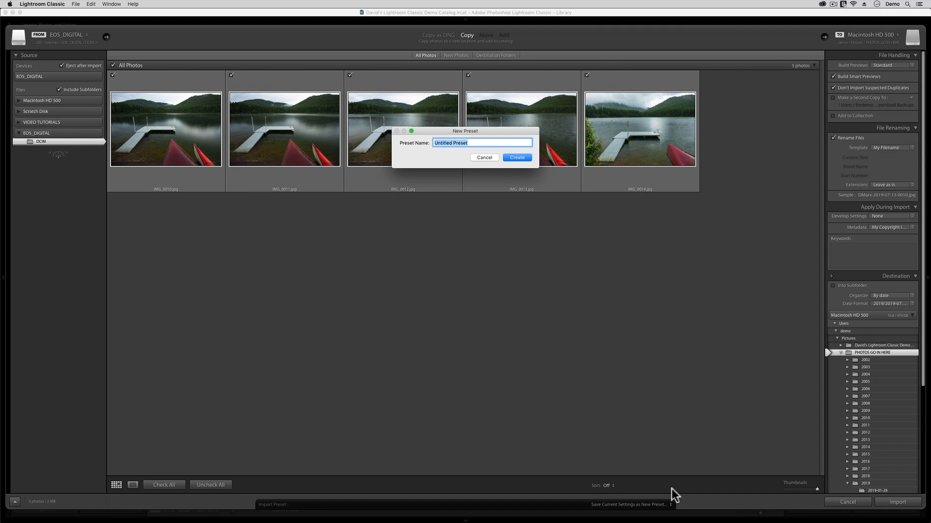
type("Copy")
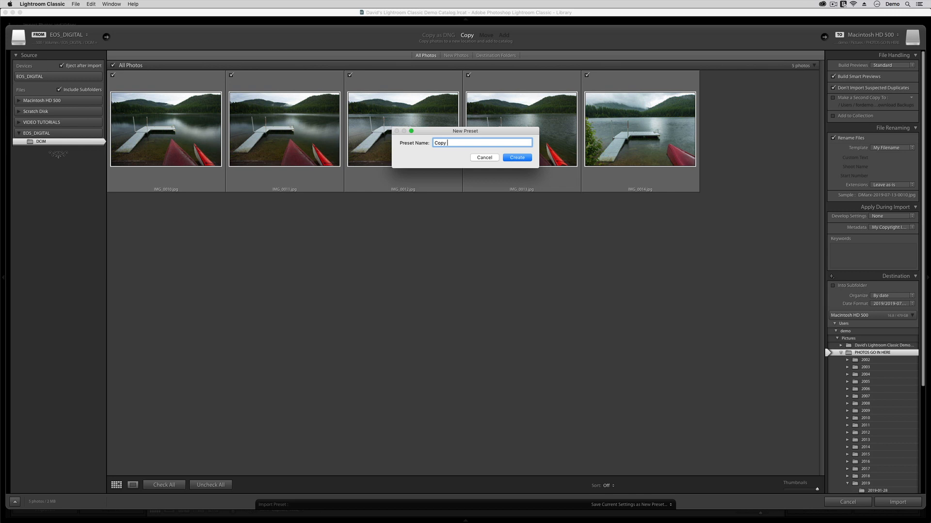
type("New Photos From Memory")
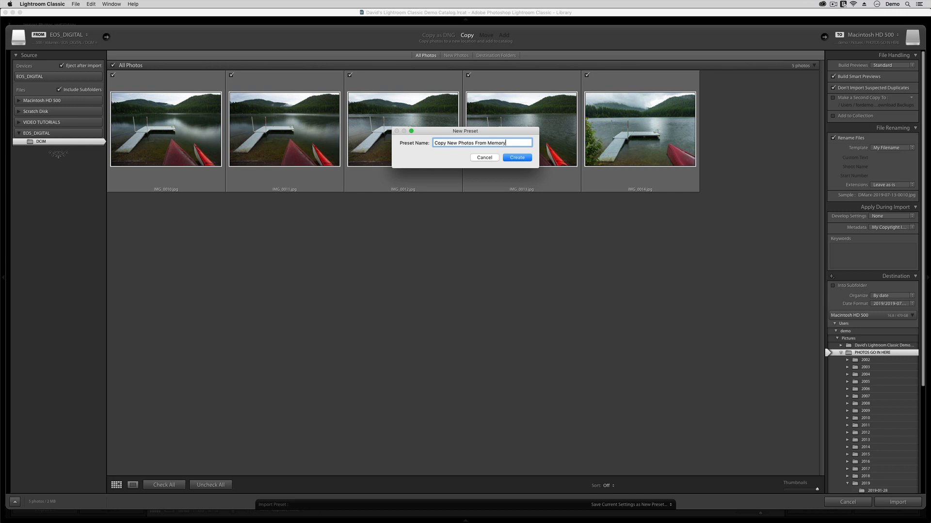
type("My Photos Go Here Folder")
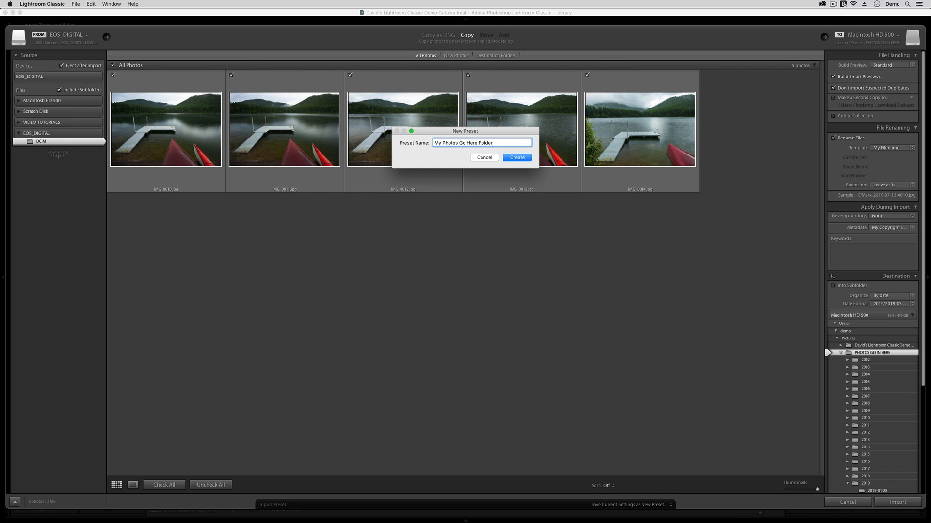
left_click(515, 157)
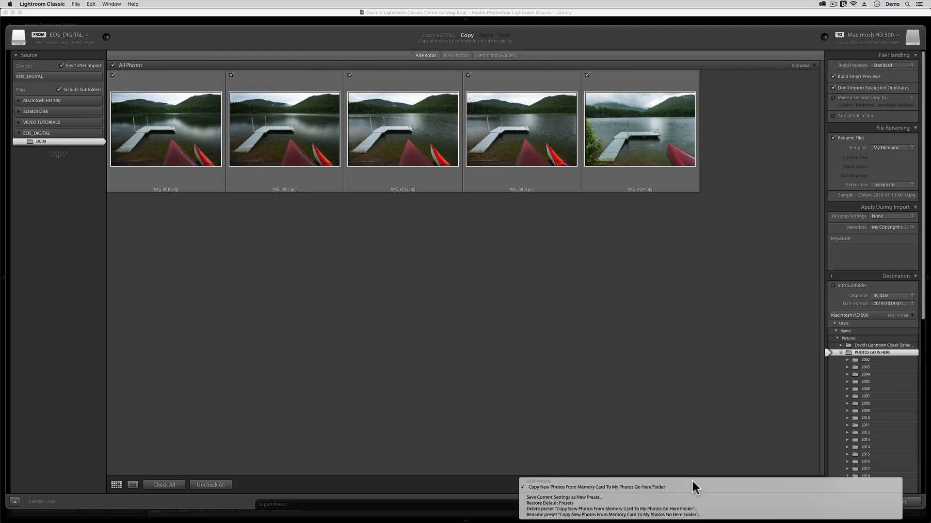
mouse_move(691, 488)
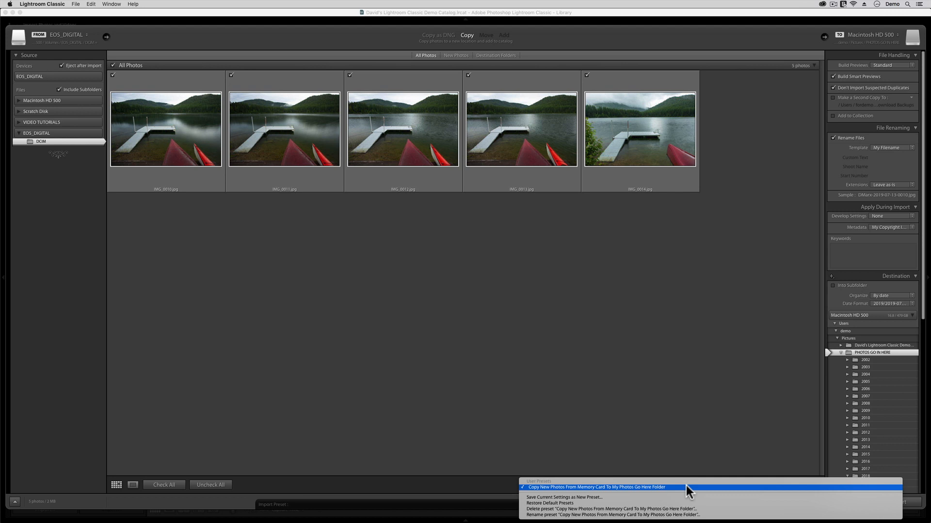
mouse_move(689, 489)
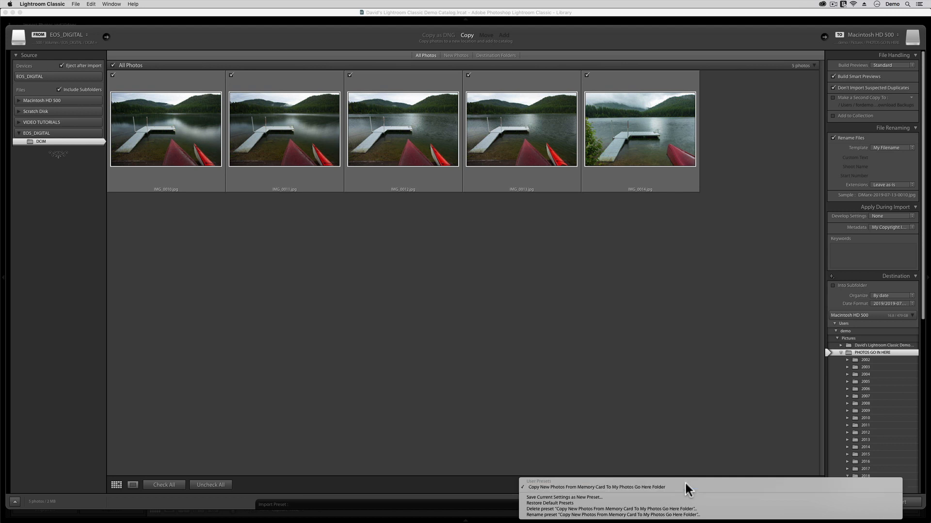
Select the saved memory-card copy preset in the Import Preset menu to keep it current.
left_click(596, 487)
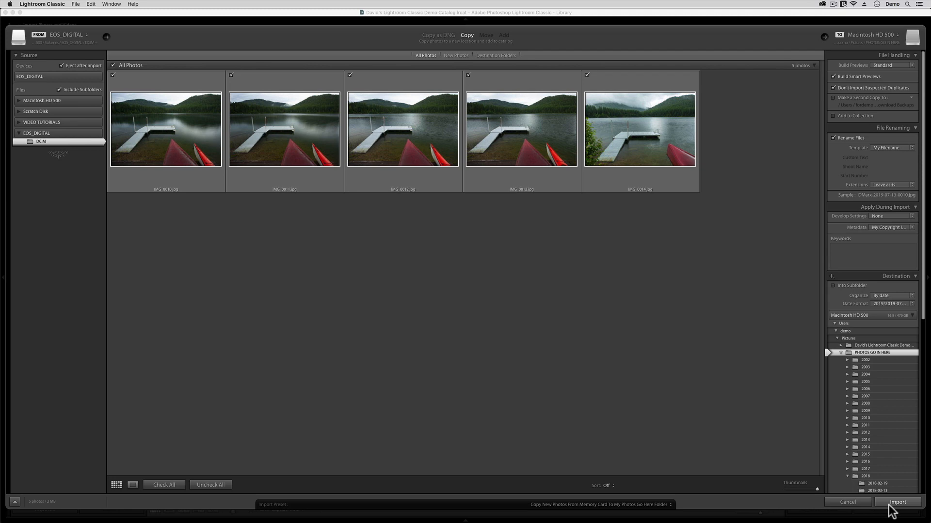
Import the five card photos under DMarx-2019-07-13 filenames, then reopen the import window.
left_click(897, 502)
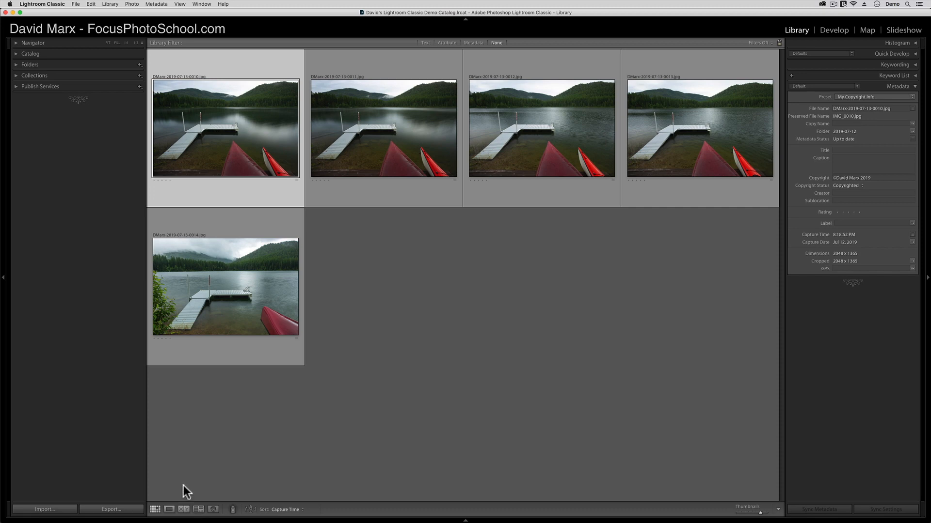
left_click(45, 509)
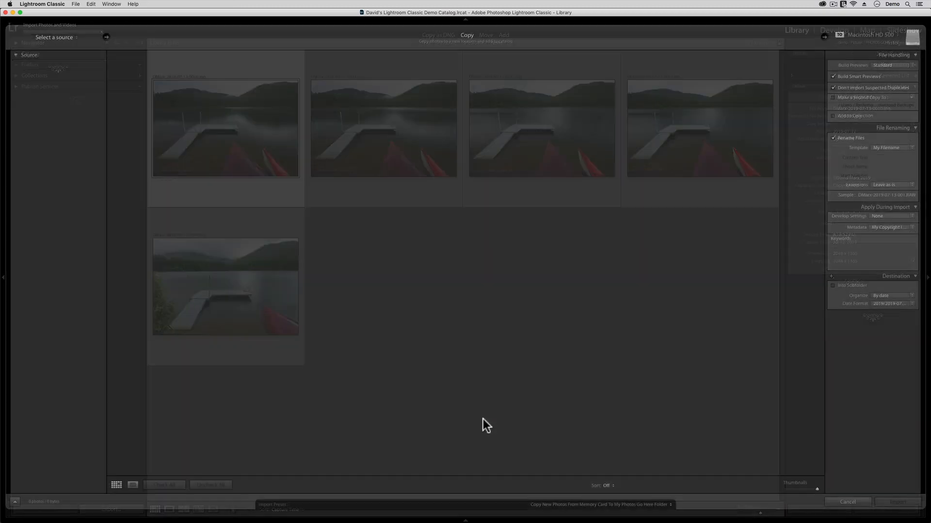